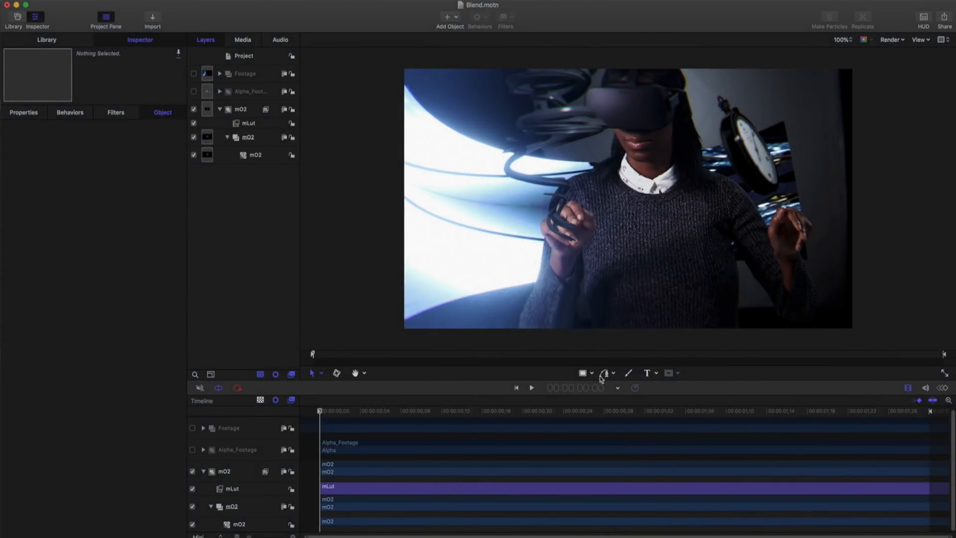
Step: Play the keyed VR composite to the end, then select the innermost mO2 layer
left_click(531, 387)
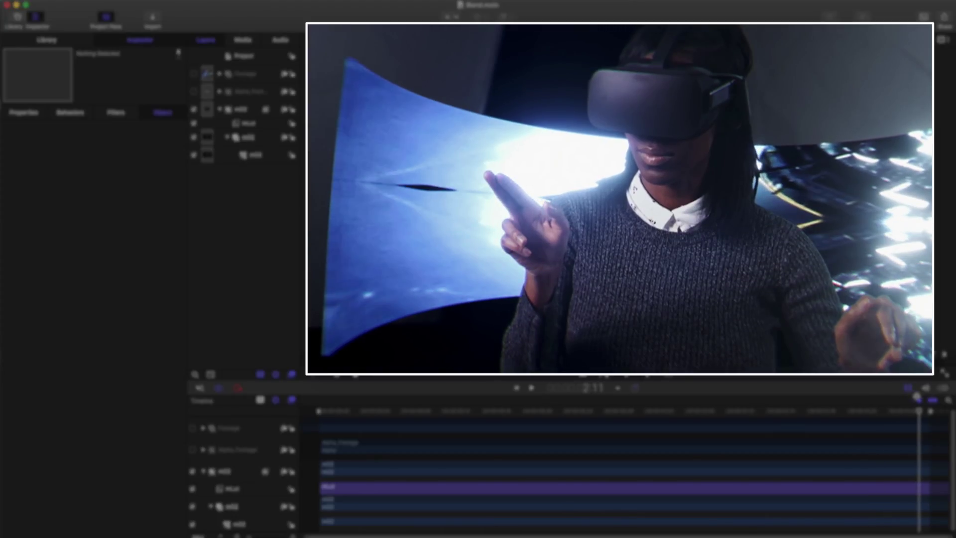
left_click(253, 155)
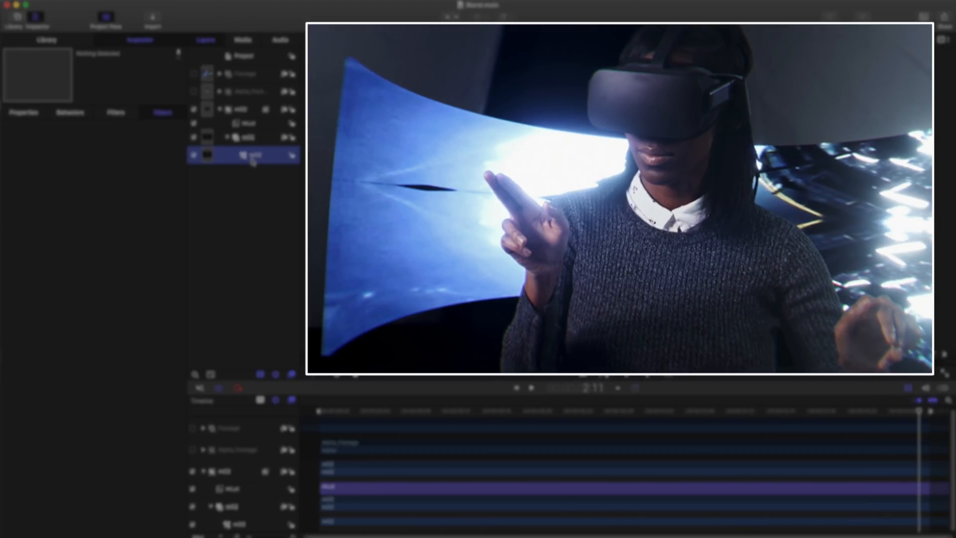
Step: Cycle the mO2 Tile Mode through Repeat, Mirrored Repeat and Clamp, ending on Mirrored Repeat
left_click(254, 155)
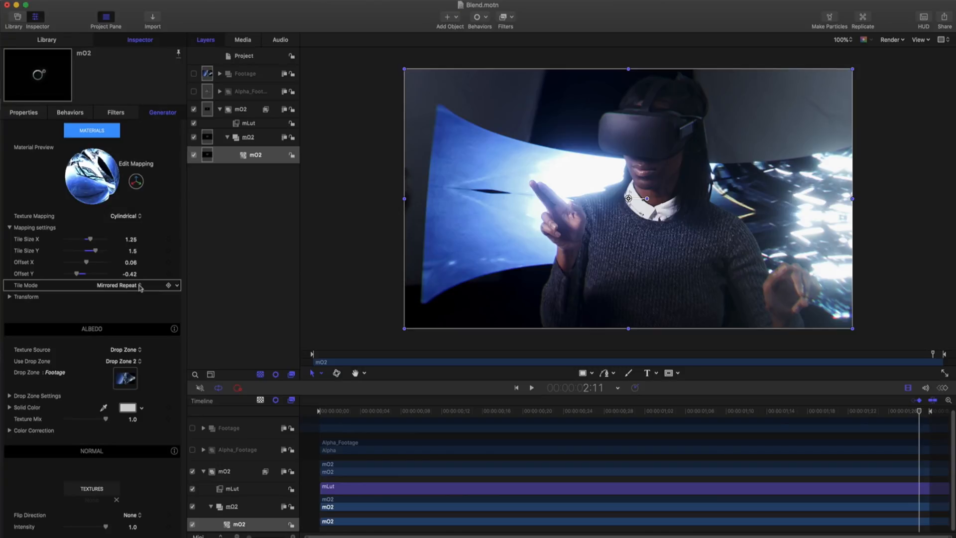
left_click(130, 285)
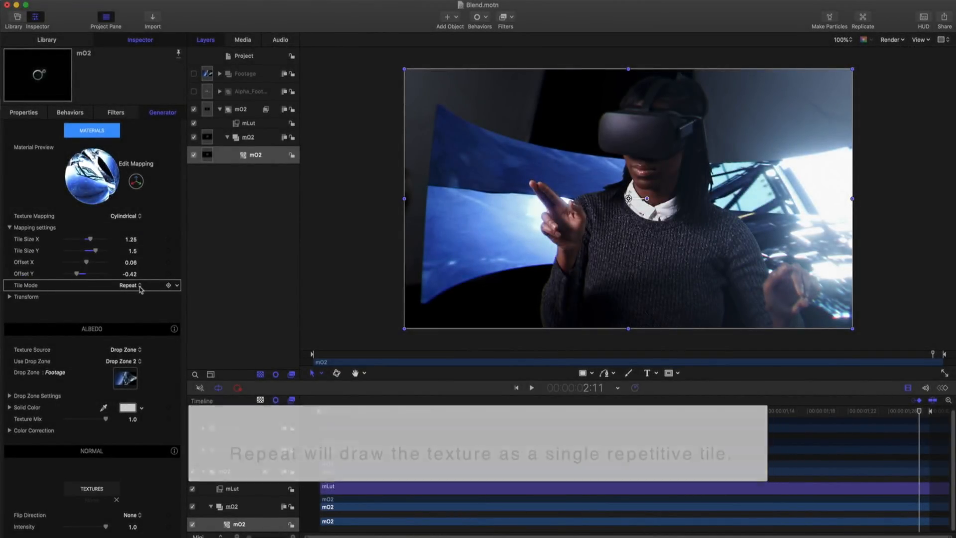
left_click(142, 286)
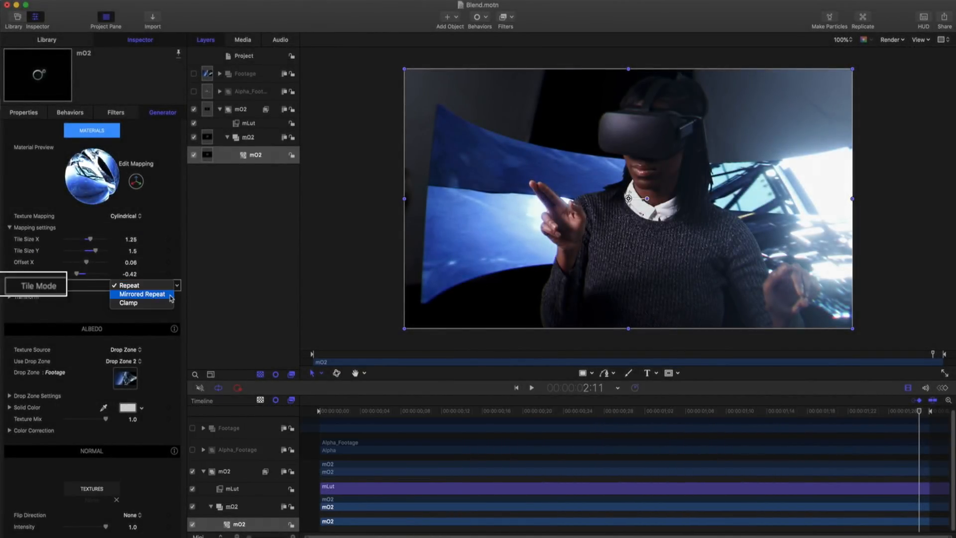
left_click(141, 294)
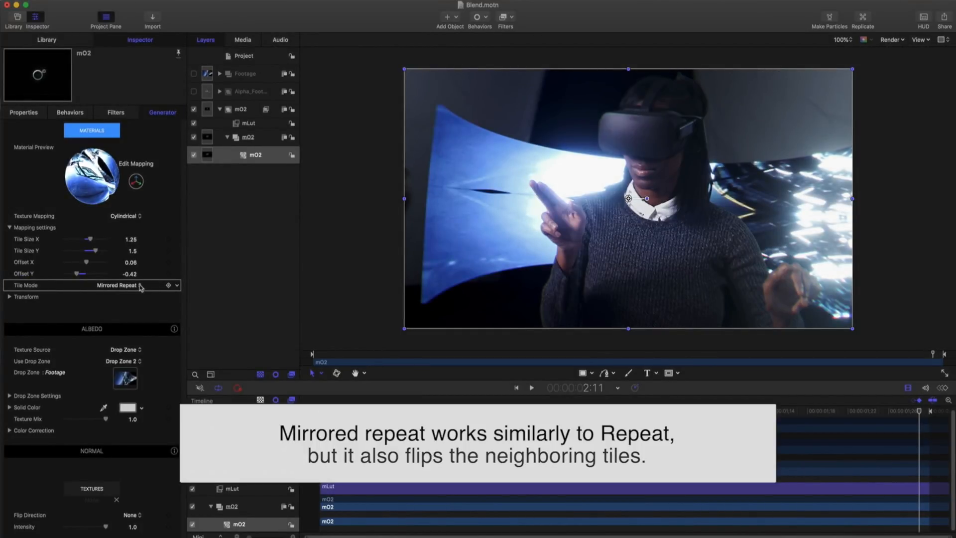
left_click(125, 285)
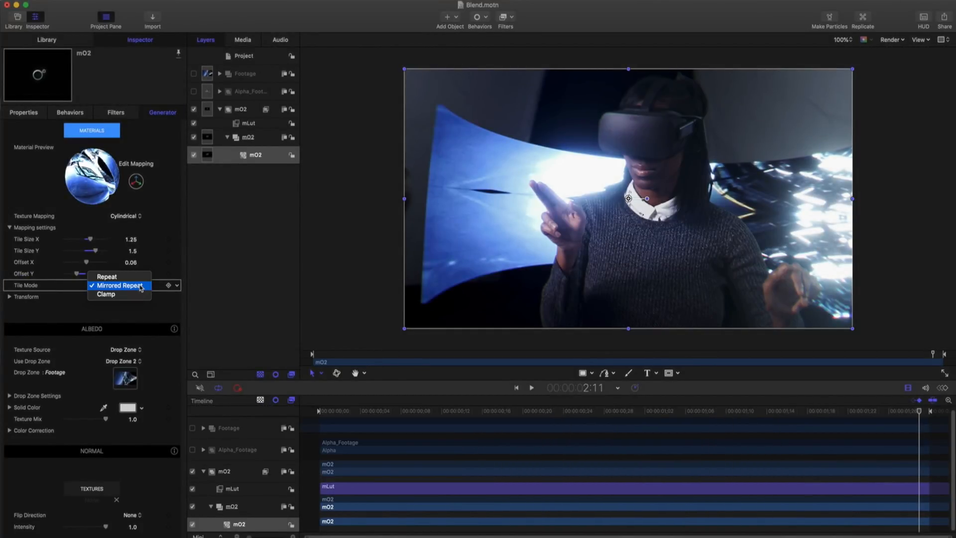
left_click(104, 294)
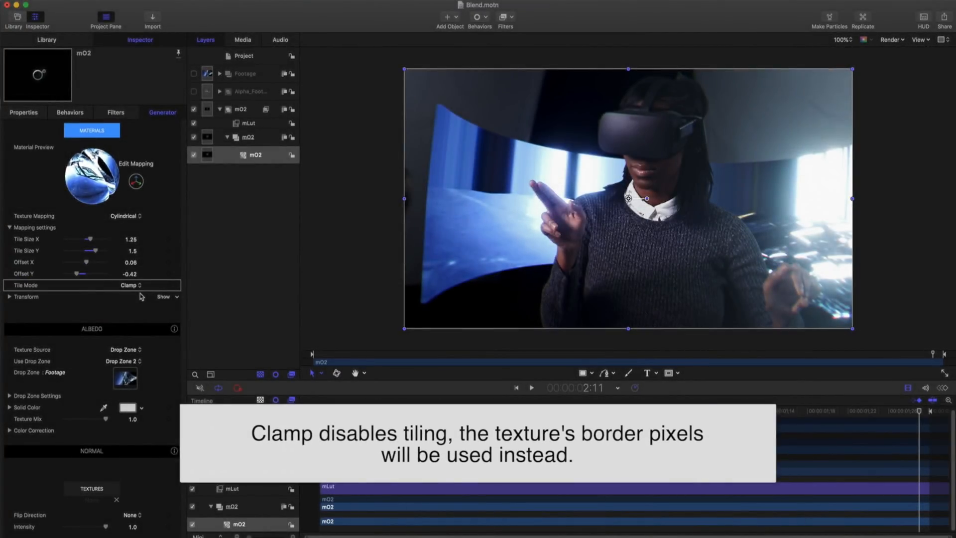
left_click(129, 286)
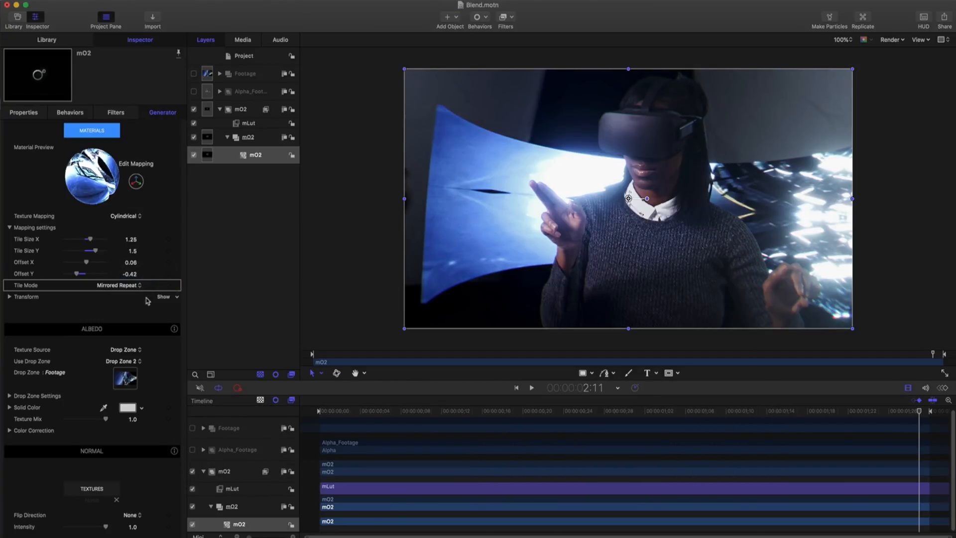
Step: Switch the mO2 Opacity Mode from Refraction to Alpha Cutout, threshold 0.58
scroll("down", 3)
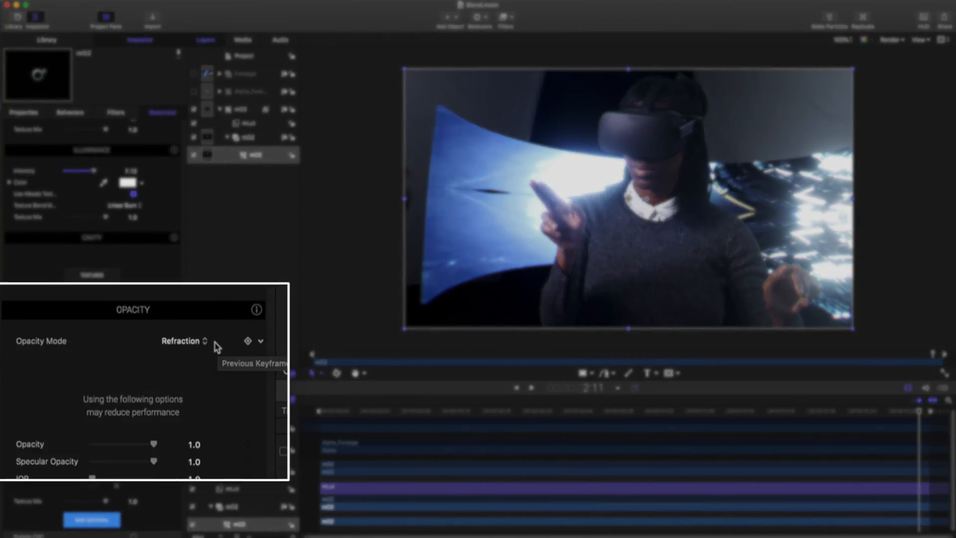
left_click(180, 341)
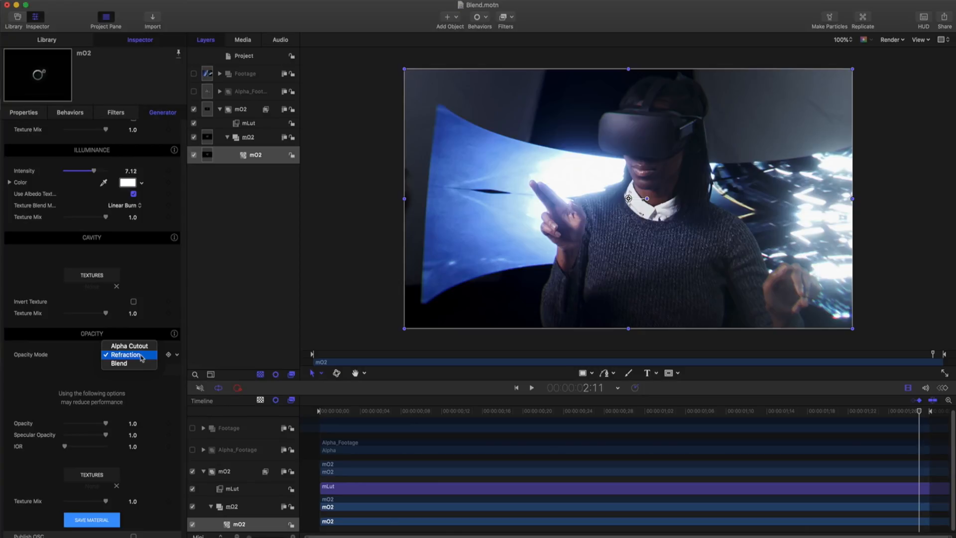
mouse_move(128, 346)
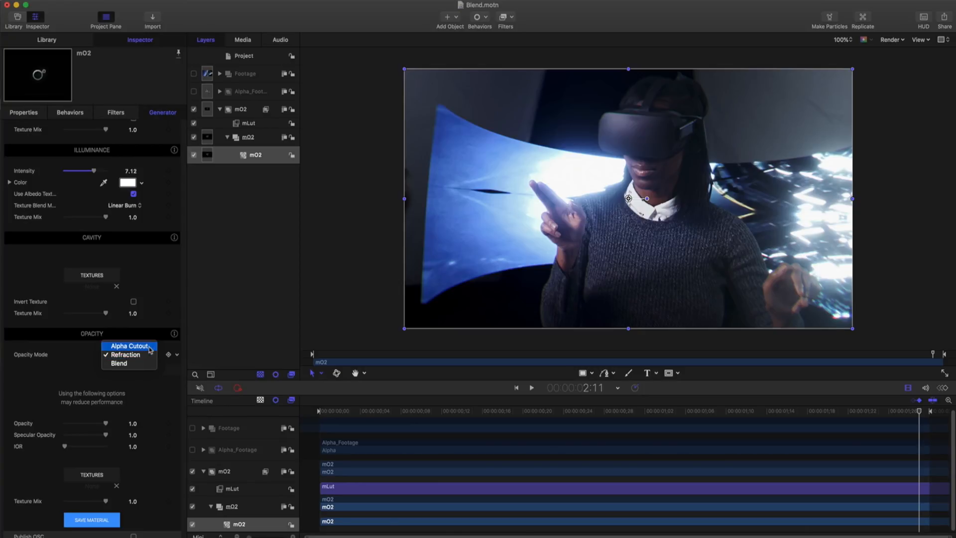
left_click(129, 345)
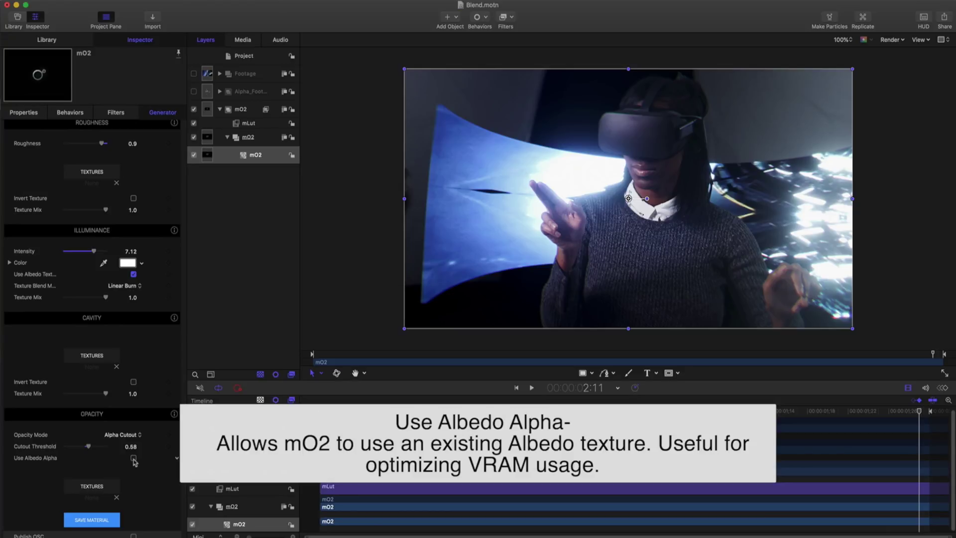
left_click(122, 434)
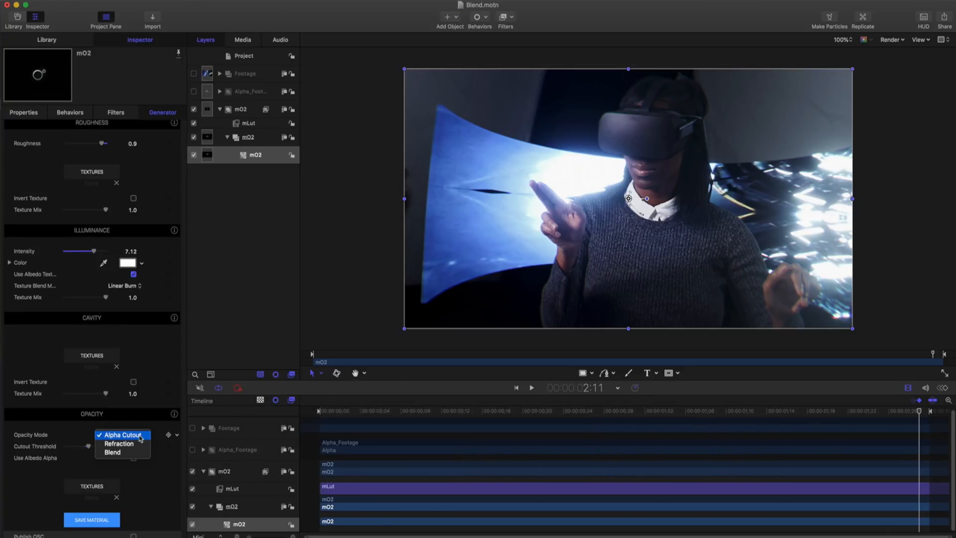
Step: Choose Blend as the mO2 material's Opacity Mode
left_click(111, 452)
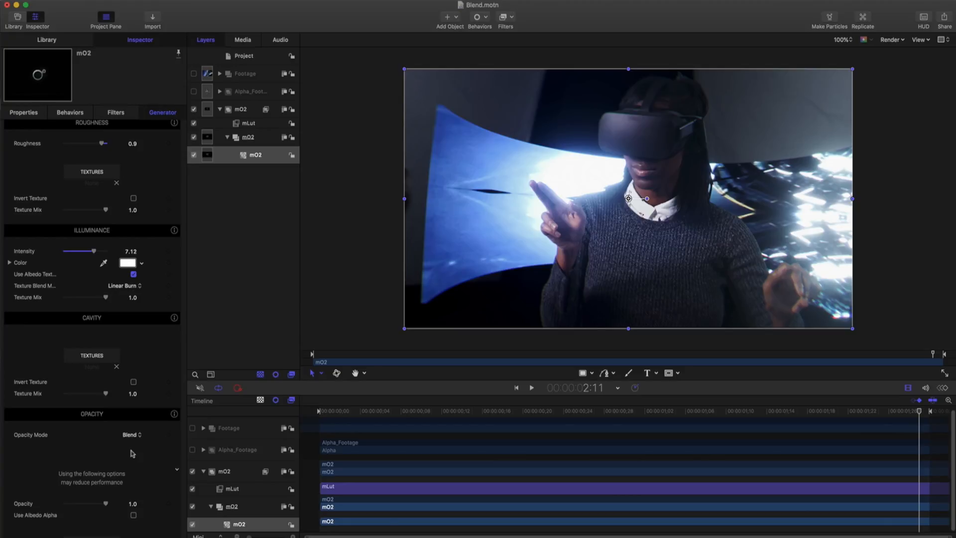
scroll("down", 3)
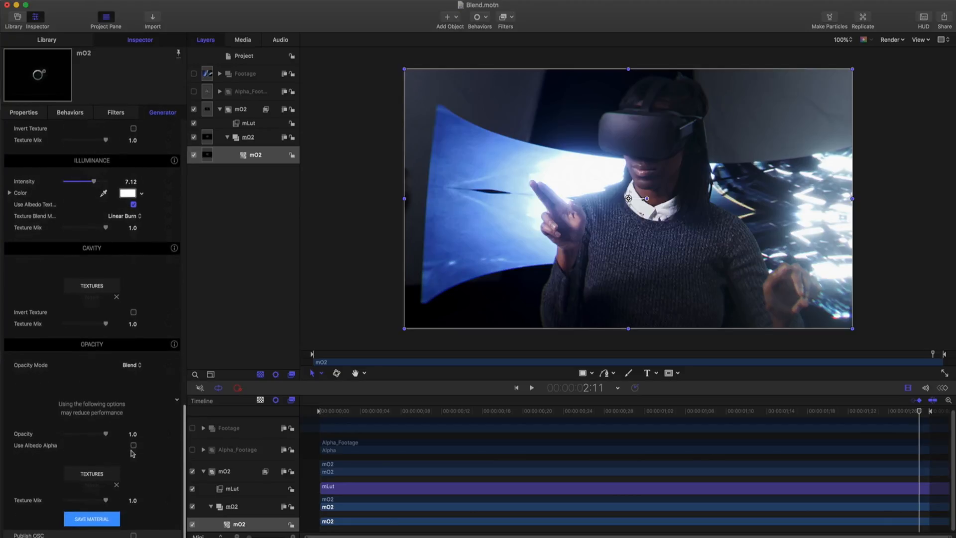
left_click_drag(110, 433, 103, 435)
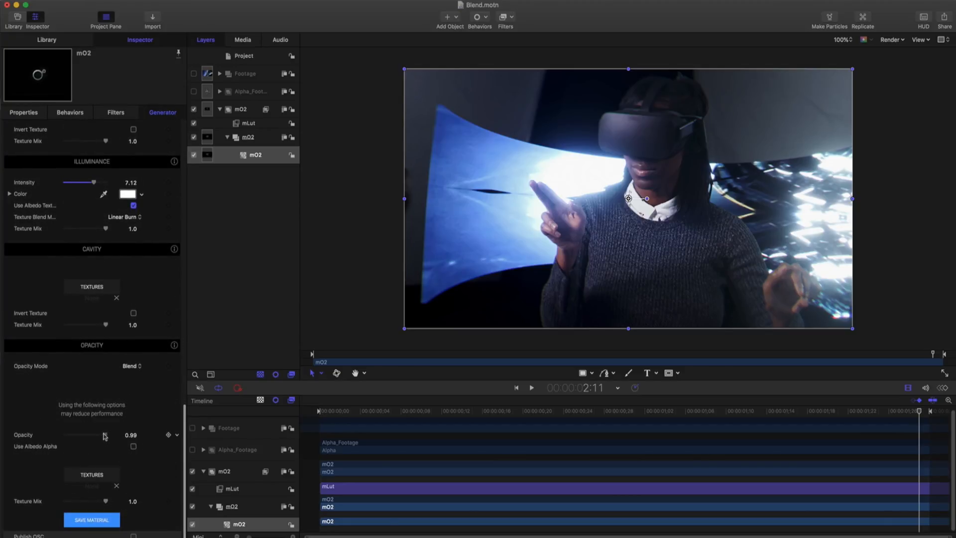
left_click_drag(105, 434, 76, 434)
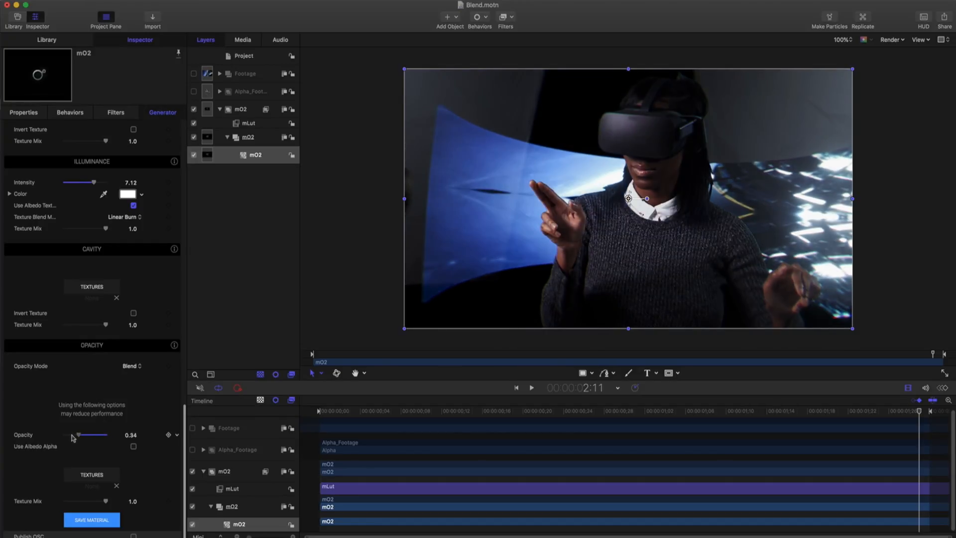
left_click_drag(76, 434, 69, 434)
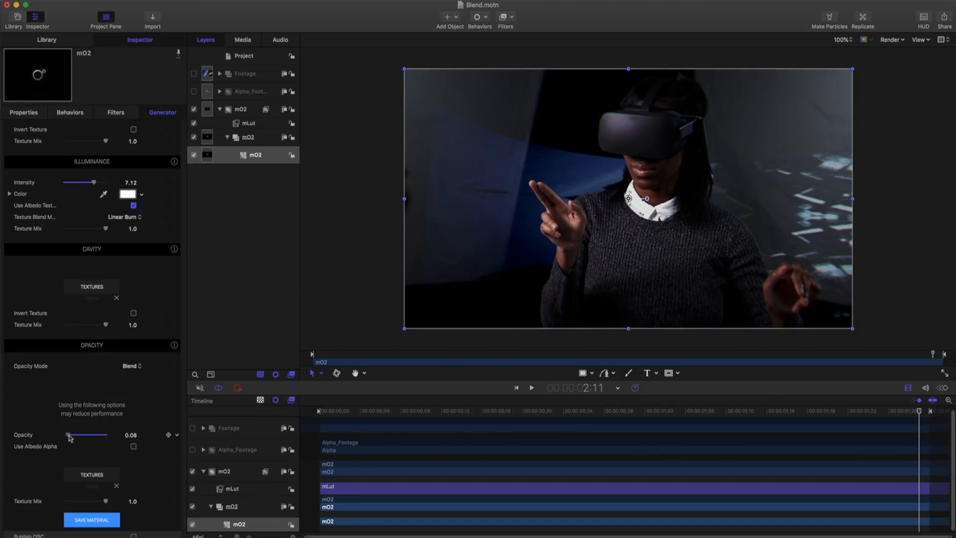
left_click_drag(70, 434, 85, 435)
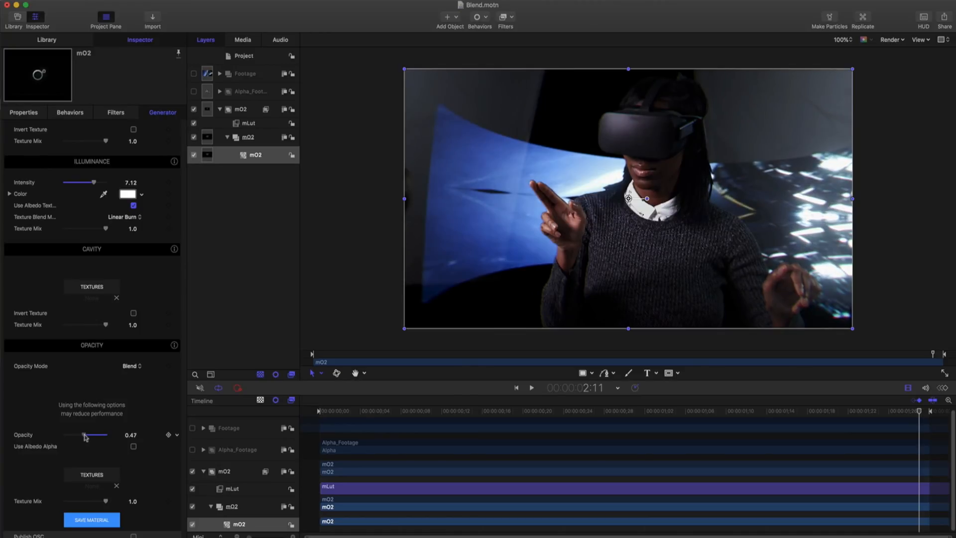
left_click_drag(84, 434, 105, 434)
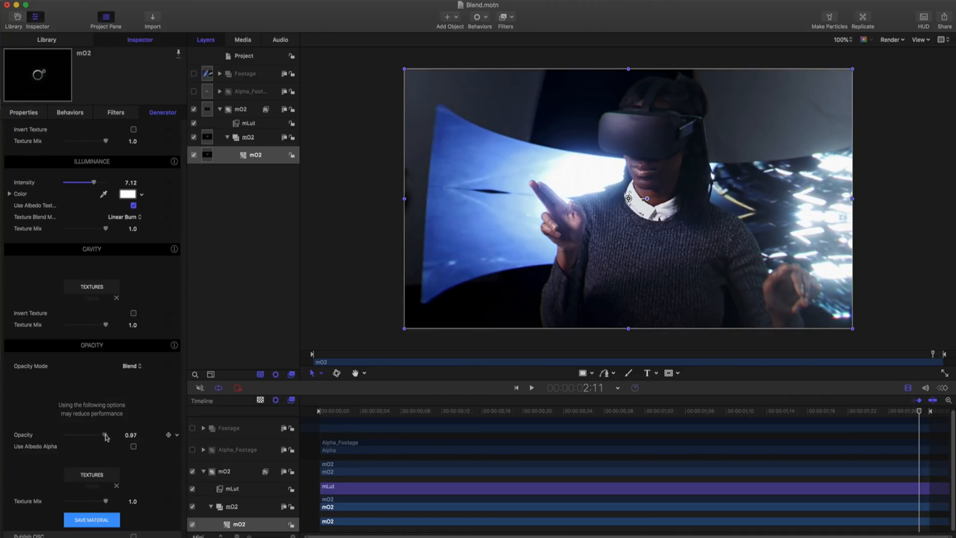
left_click_drag(105, 435, 109, 435)
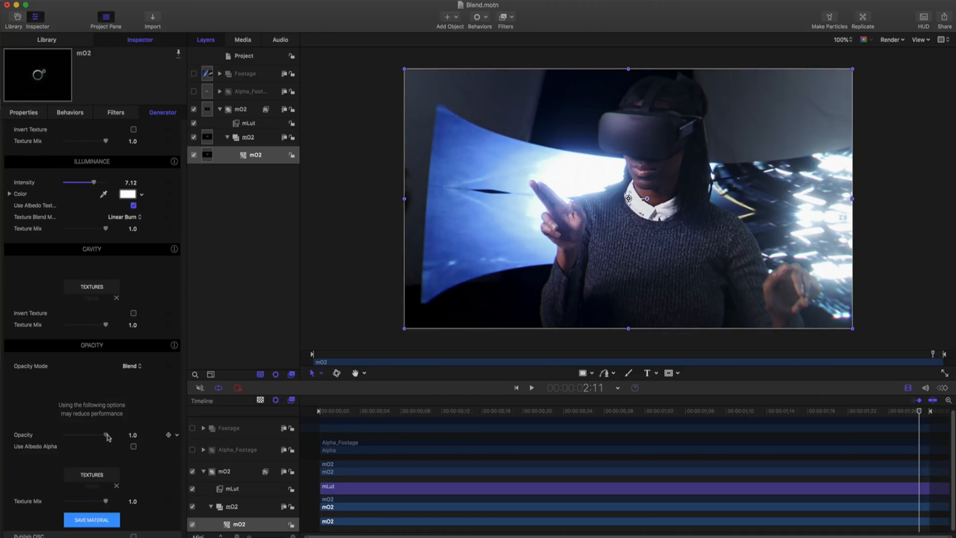
left_click_drag(106, 435, 81, 435)
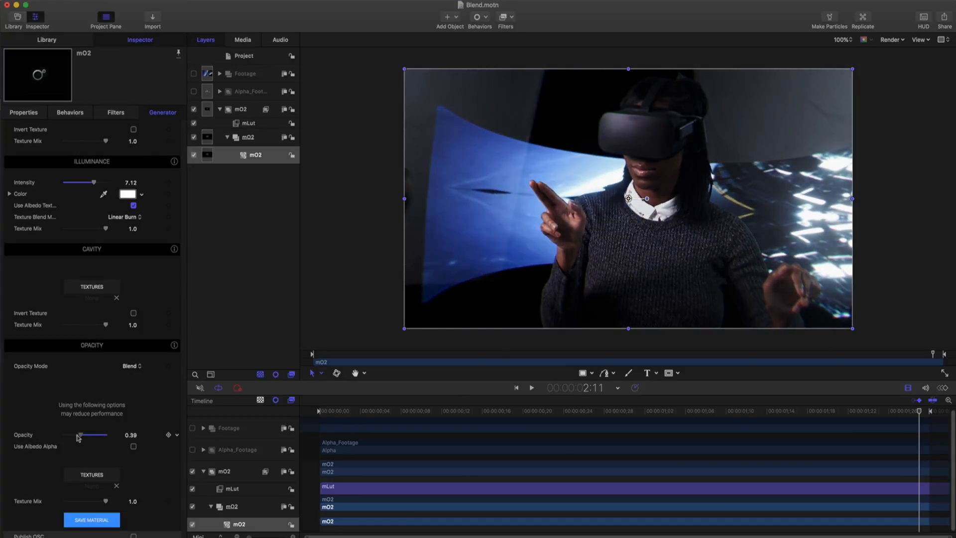
left_click_drag(81, 435, 63, 435)
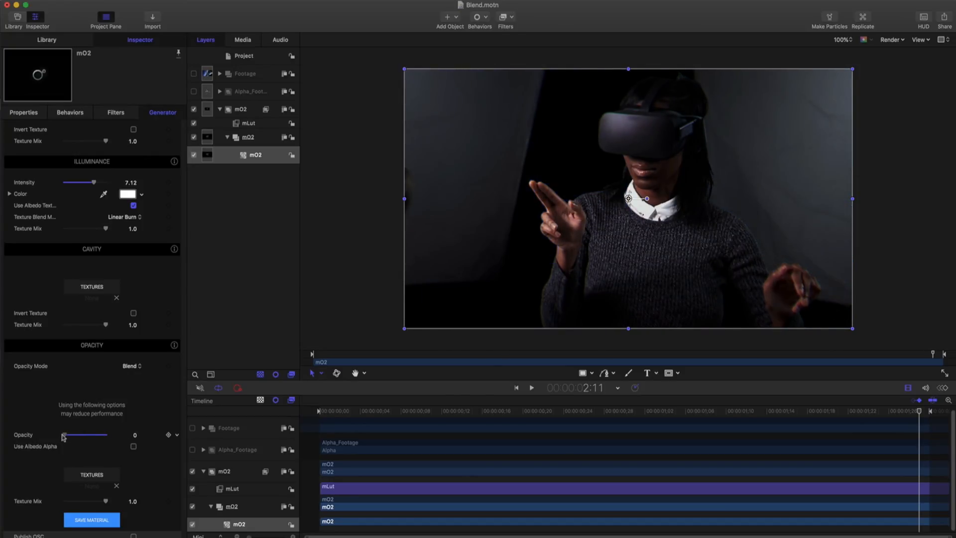
left_click_drag(64, 434, 66, 434)
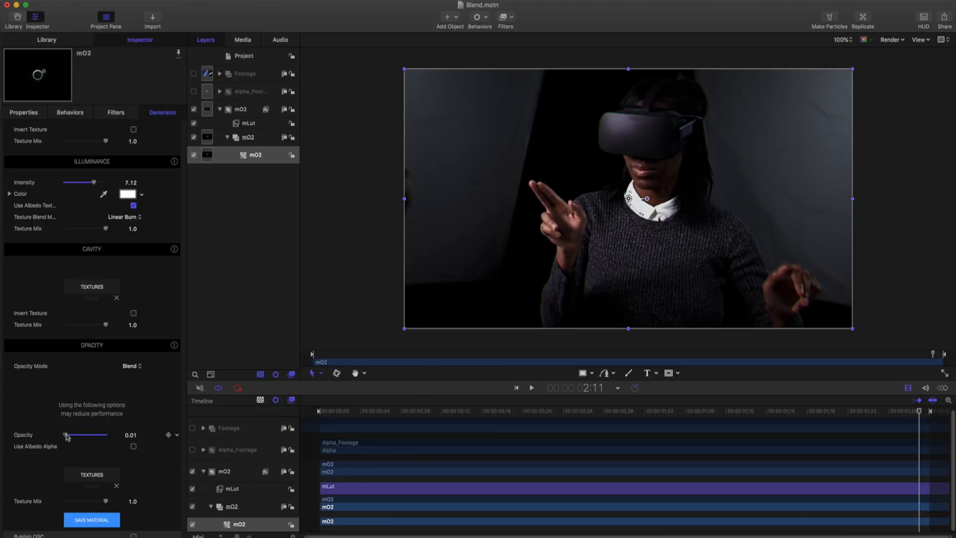
left_click_drag(66, 434, 78, 434)
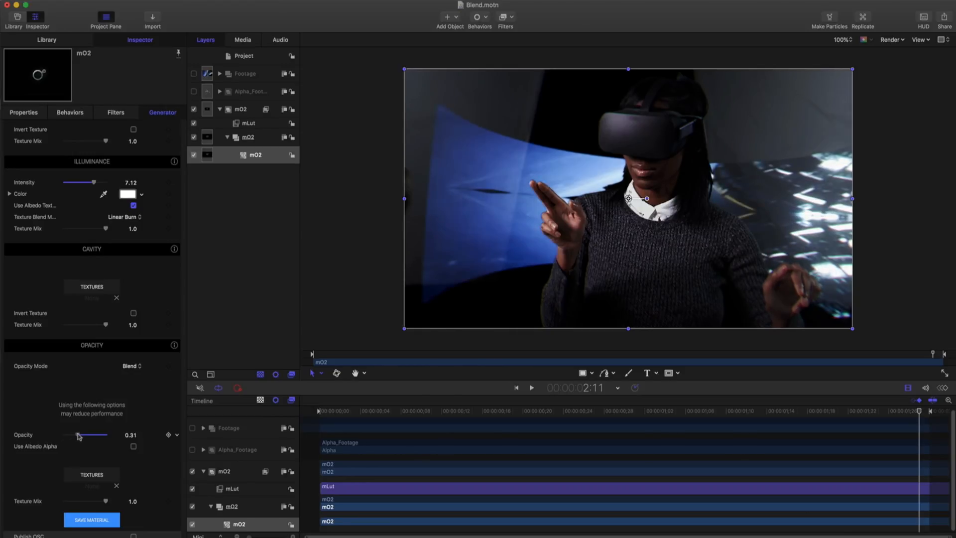
left_click_drag(78, 434, 90, 435)
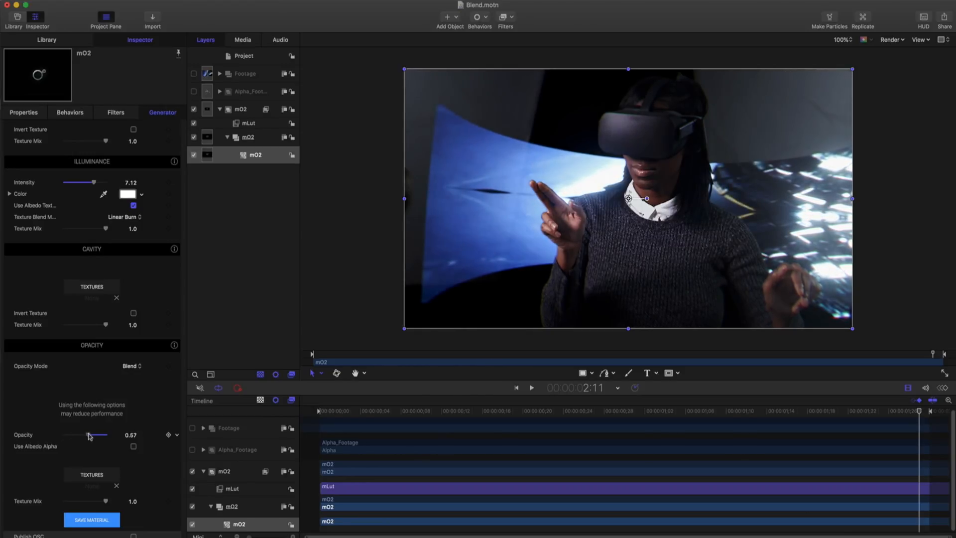
left_click_drag(89, 434, 93, 434)
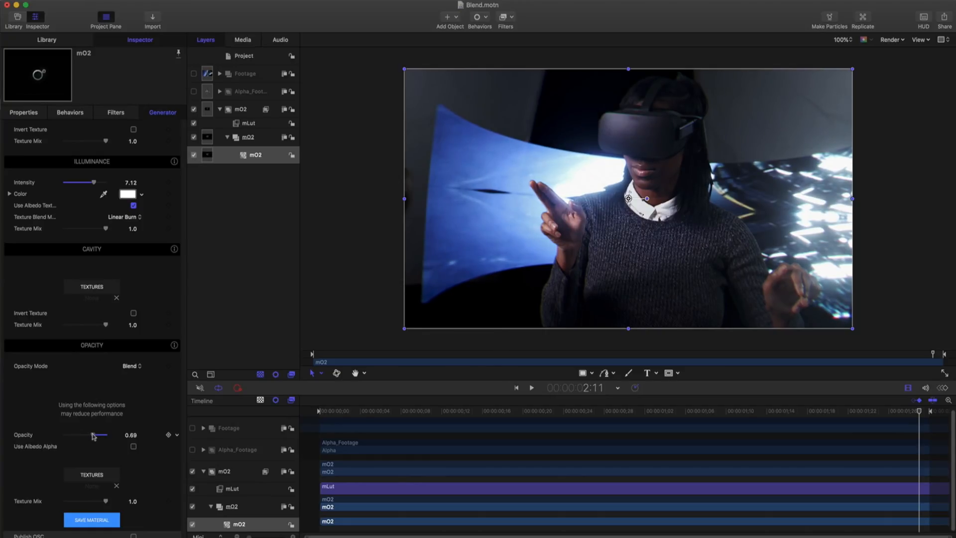
left_click_drag(93, 434, 85, 434)
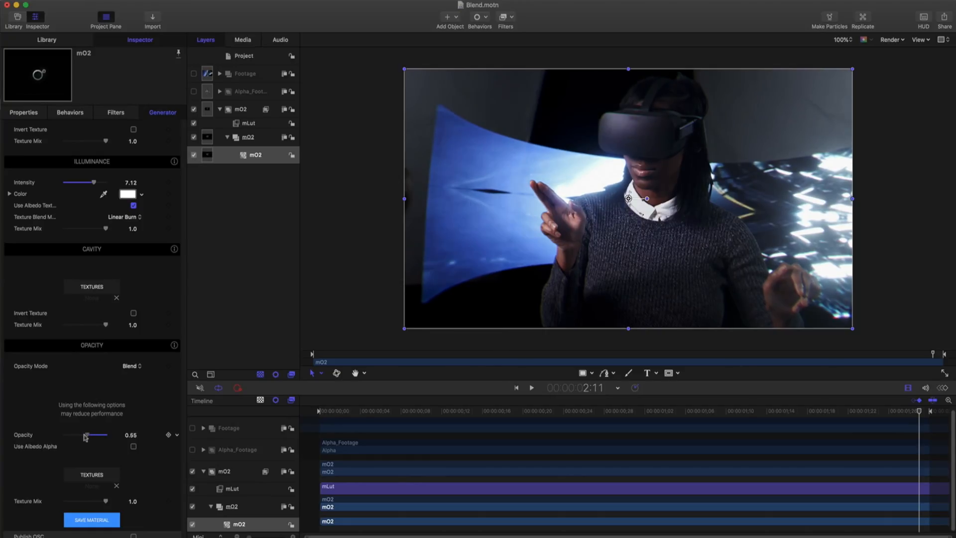
left_click_drag(86, 434, 94, 434)
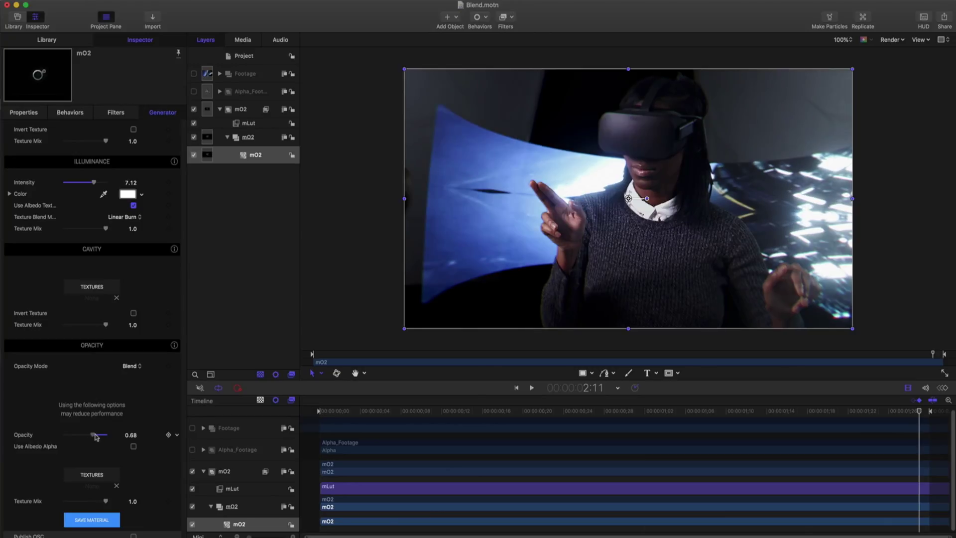
left_click_drag(93, 434, 160, 418)
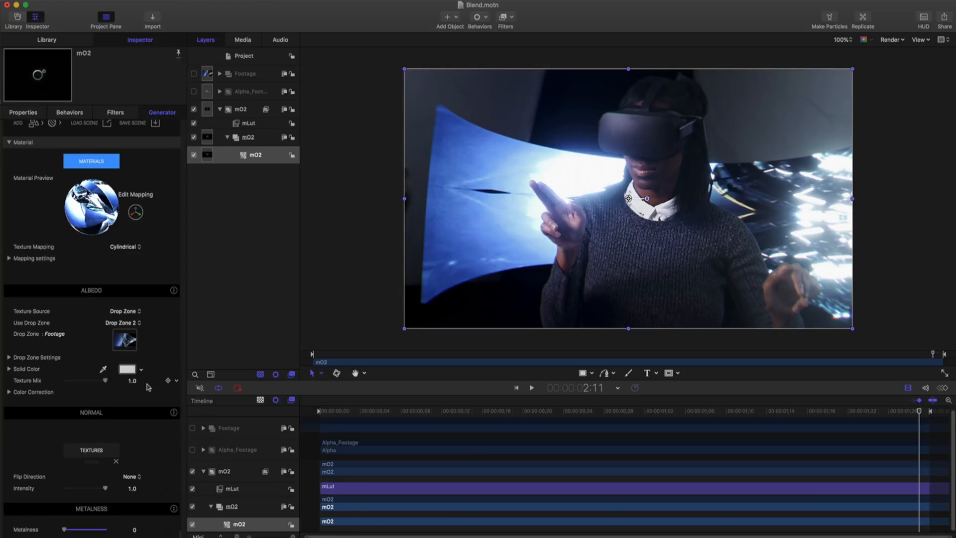
scroll("down", 3)
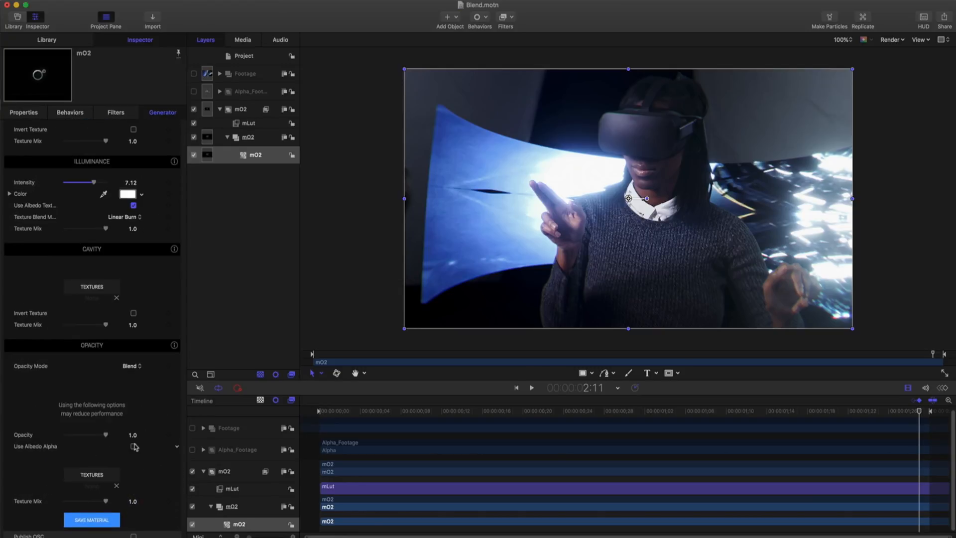
mouse_move(146, 449)
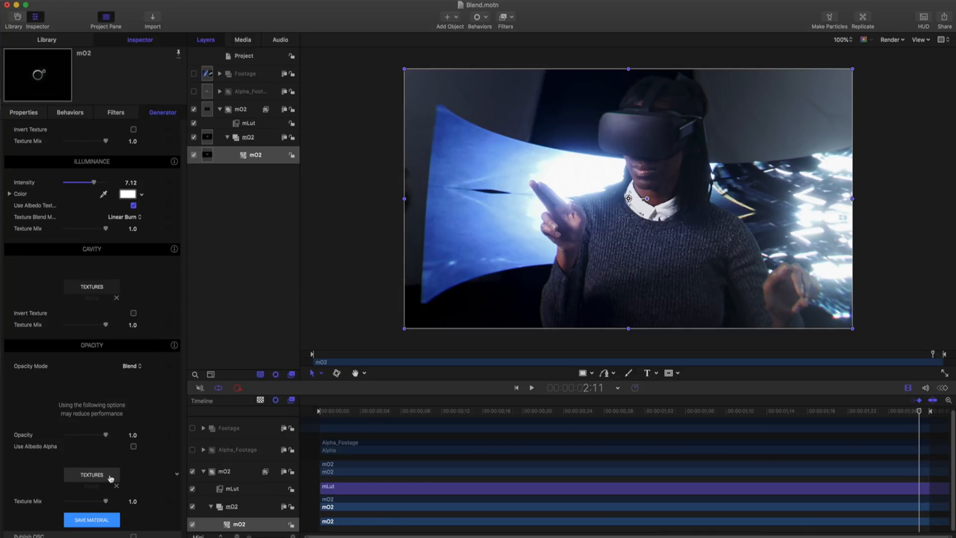
Step: Apply the hexagonal Grid 17 Alpha Cutout texture to the plane's opacity
left_click(92, 475)
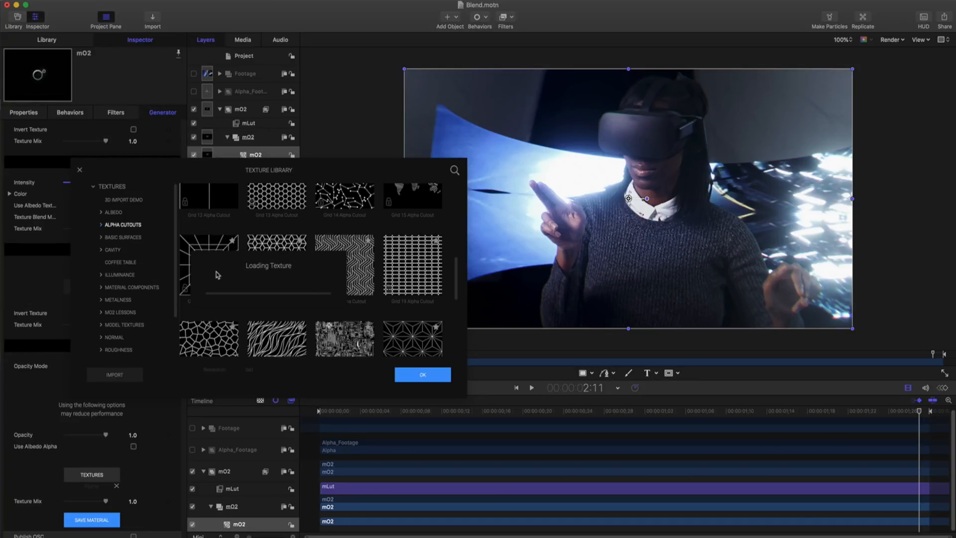
left_click(210, 266)
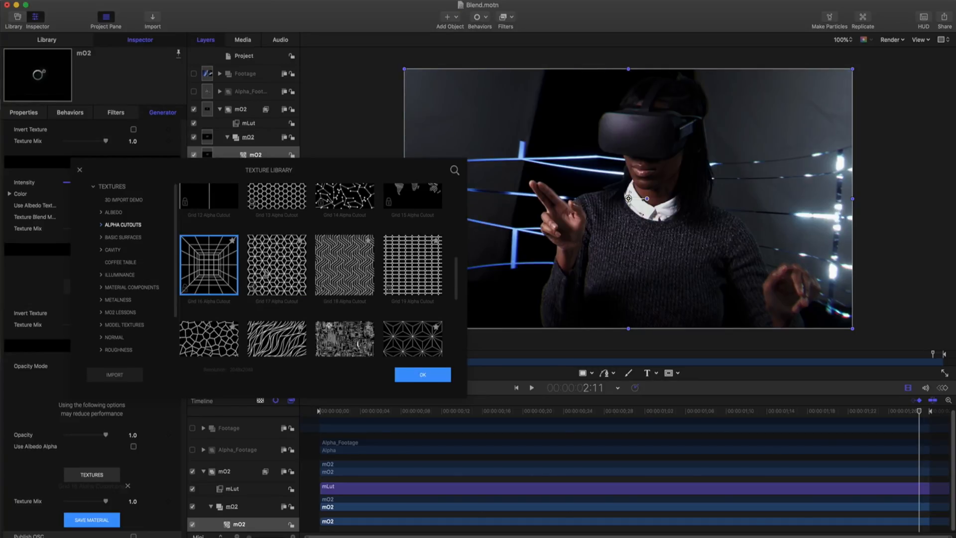
left_click(277, 265)
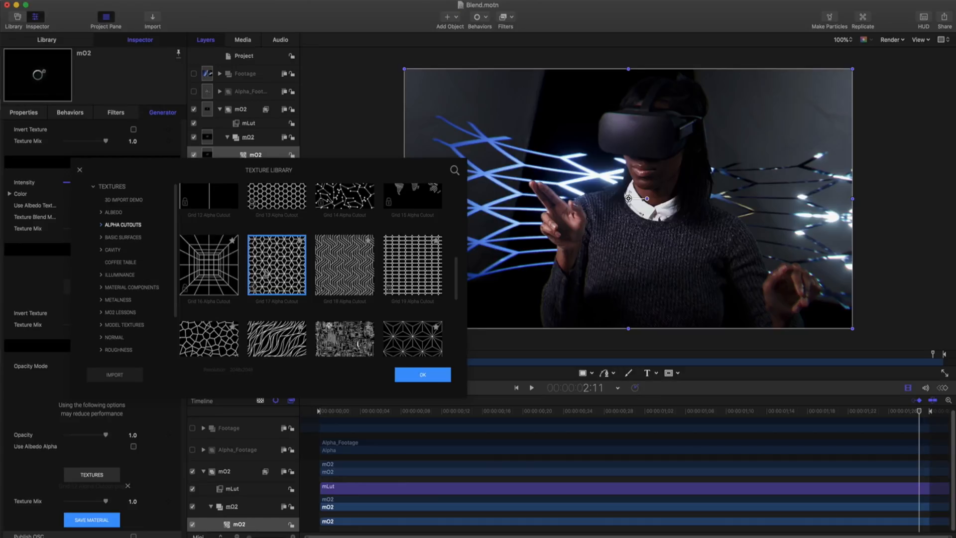
left_click(422, 374)
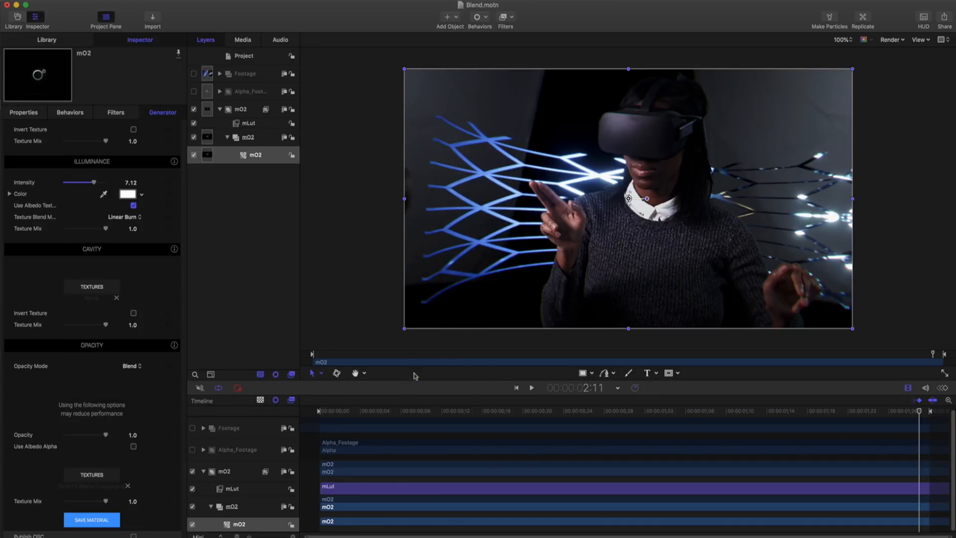
mouse_move(106, 506)
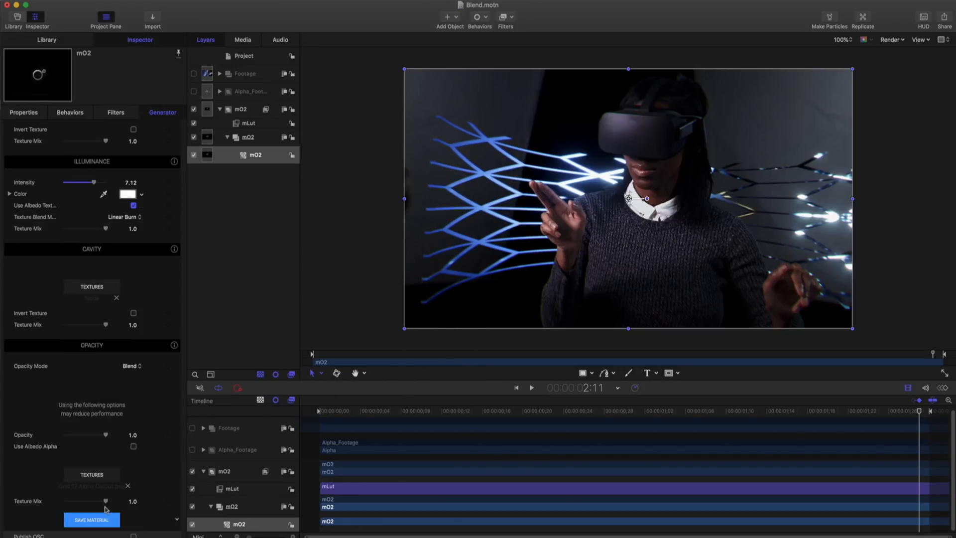
Step: Adjust the opacity Texture Mix slider, settling near 0.82
left_click_drag(109, 501, 105, 502)
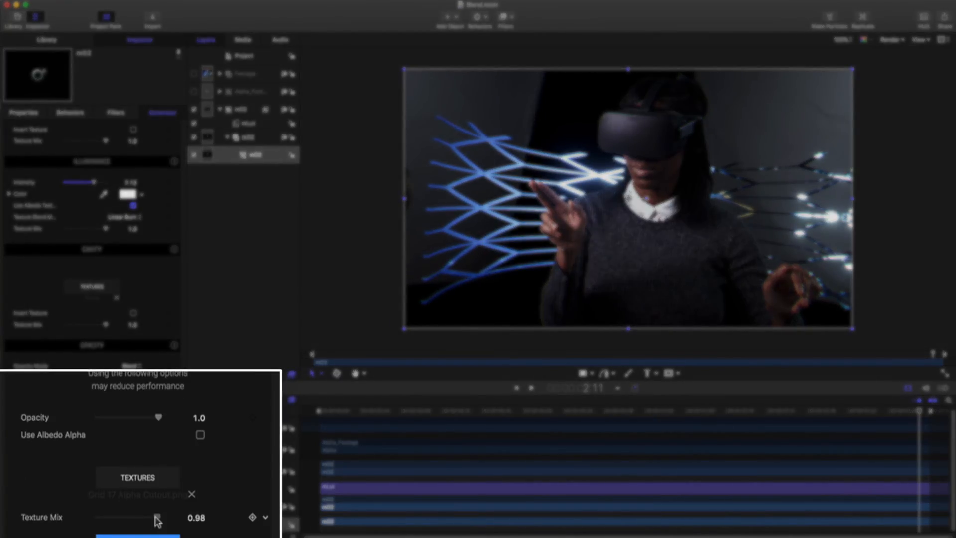
left_click_drag(156, 517, 141, 517)
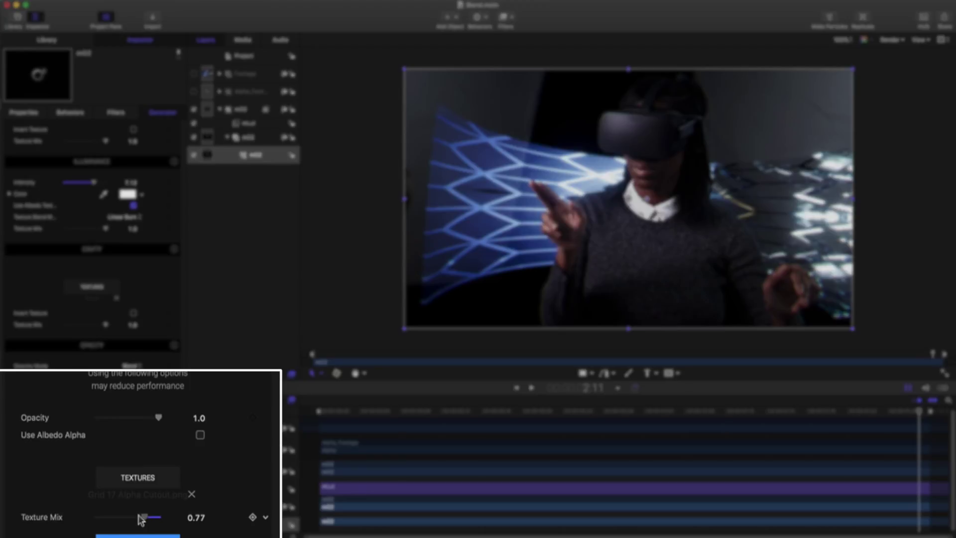
left_click_drag(141, 517, 116, 516)
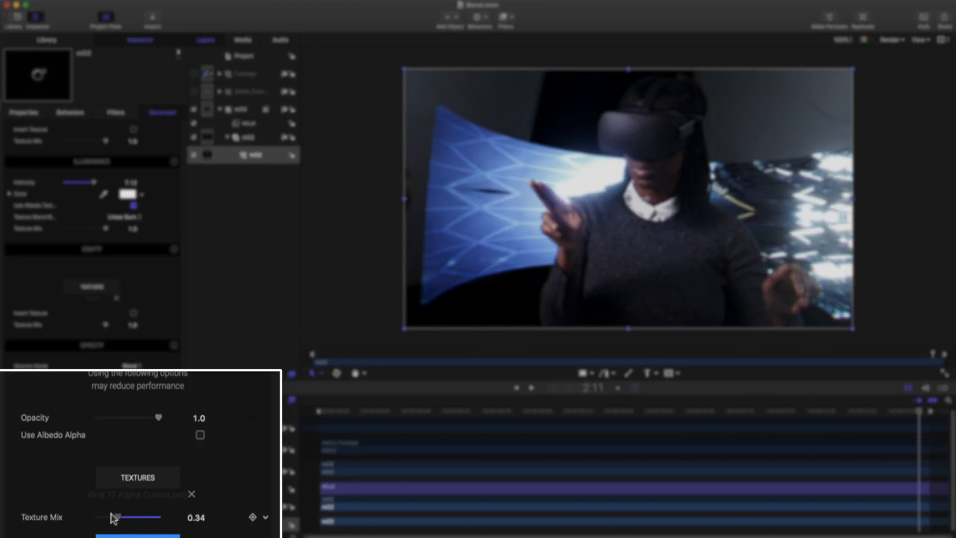
left_click_drag(119, 518, 73, 500)
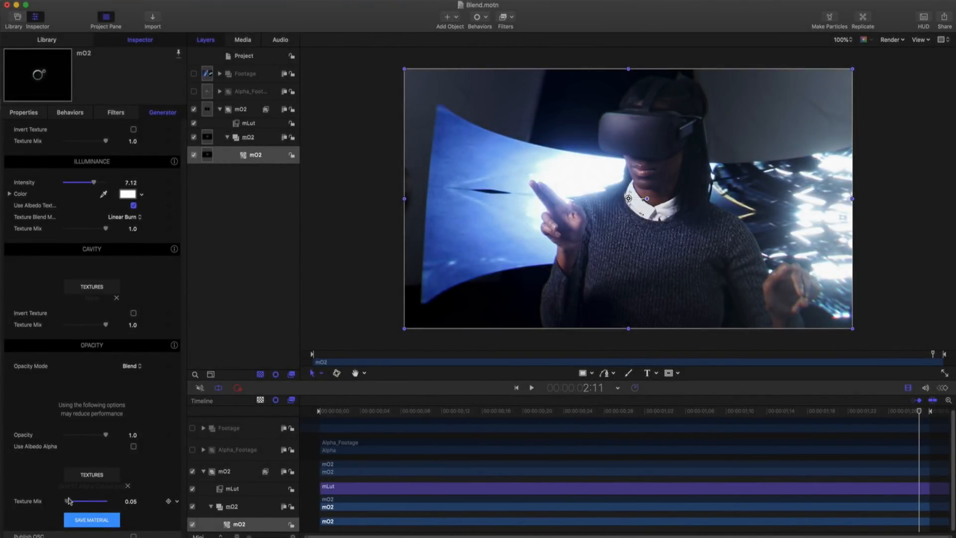
left_click_drag(72, 501, 101, 500)
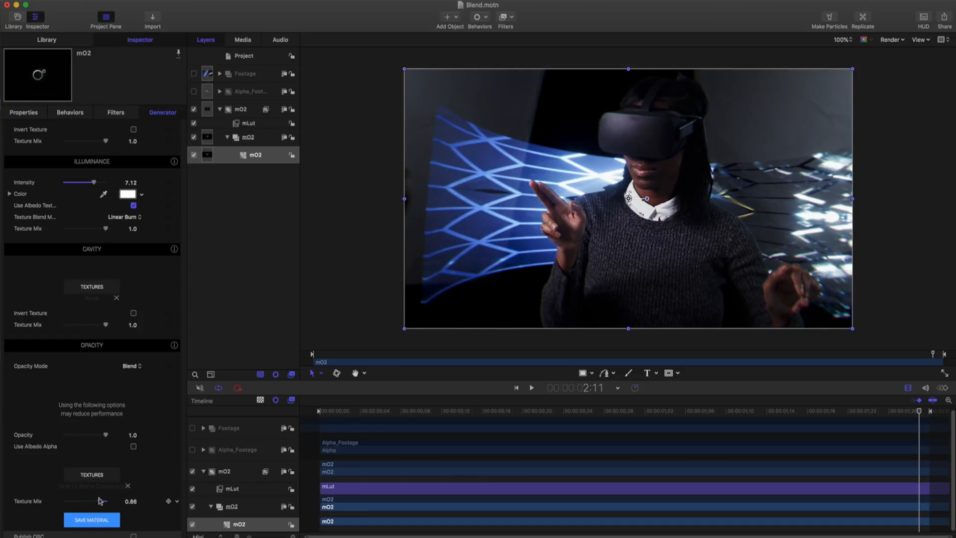
left_click_drag(104, 501, 101, 500)
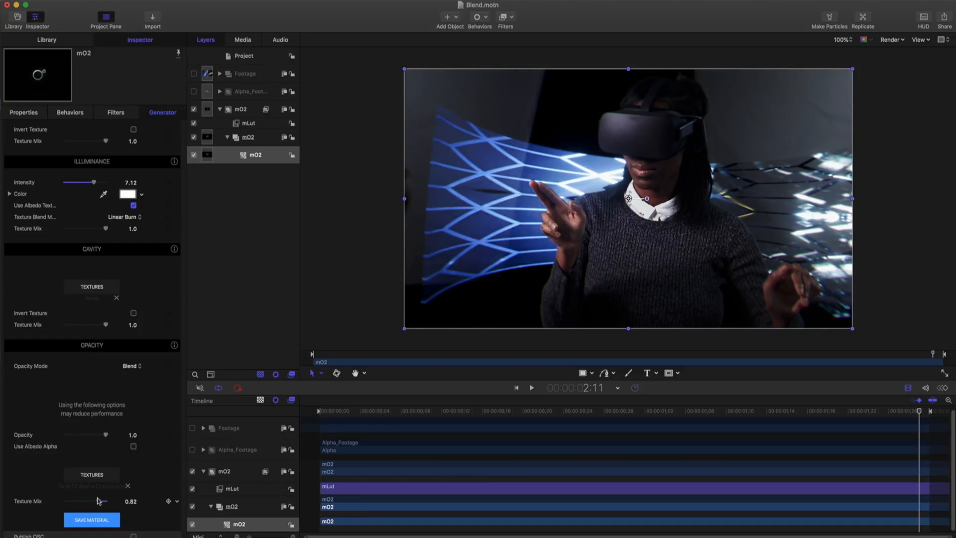
left_click_drag(98, 500, 118, 501)
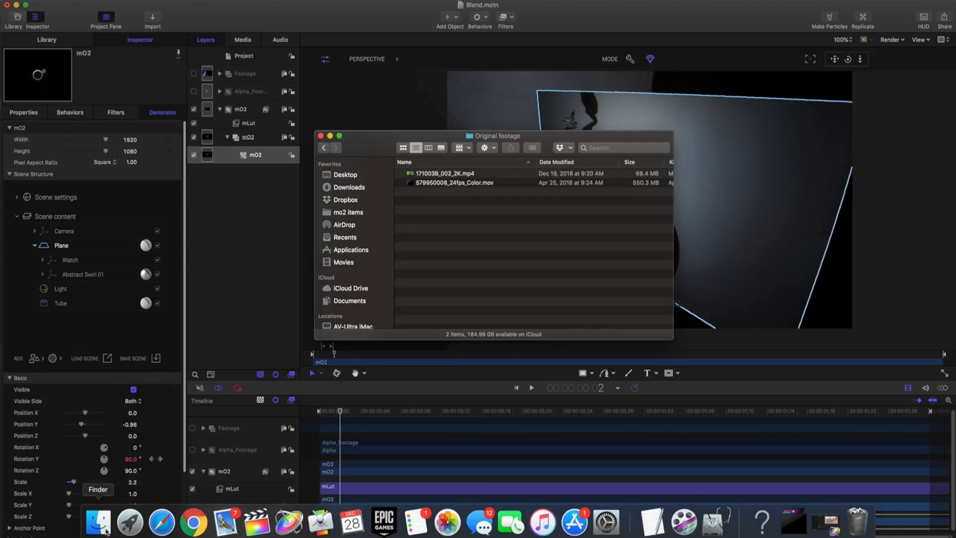
Step: Close the Finder footage window and enable the Alpha_Footage layer
left_click(465, 173)
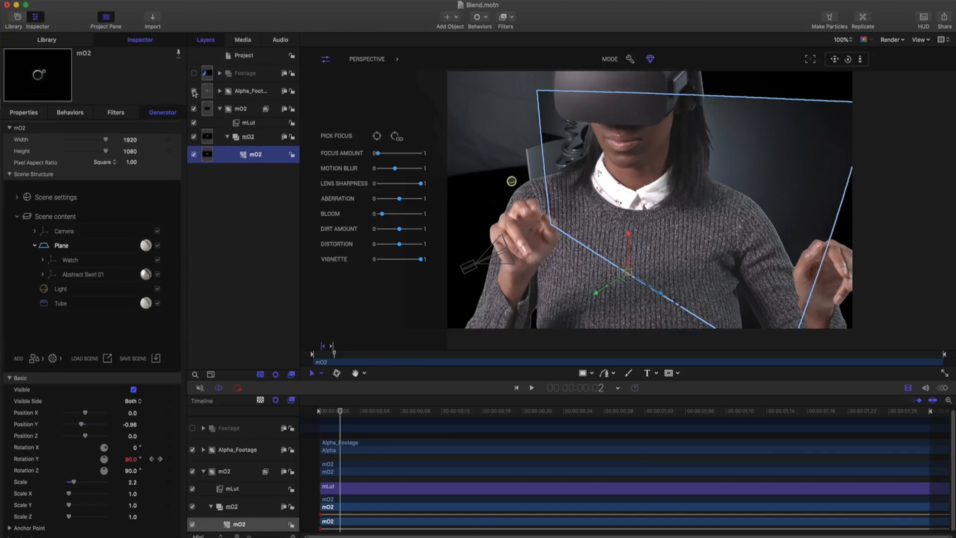
left_click(252, 91)
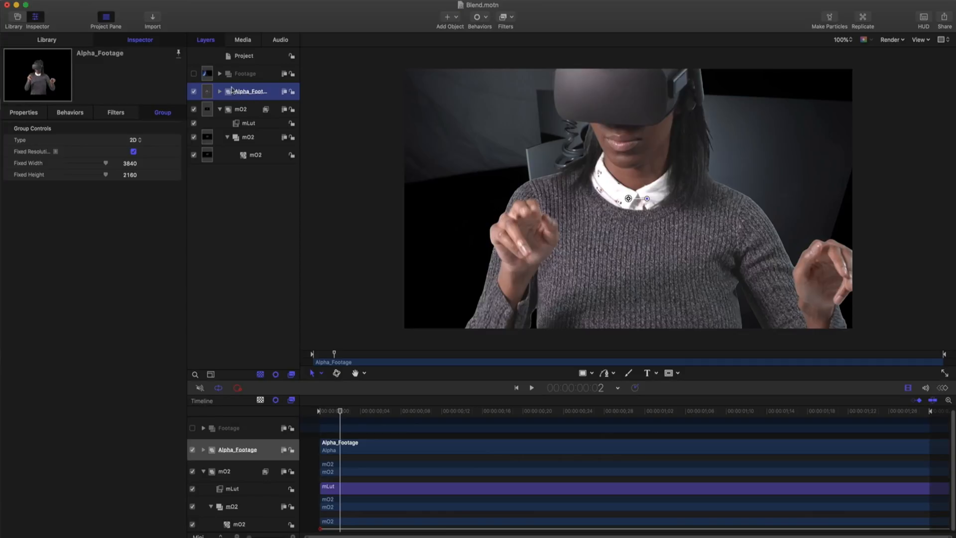
Step: Set the mO2 Albedo Texture Source to Drop Zone, linked to Alpha_Footage
left_click(255, 155)
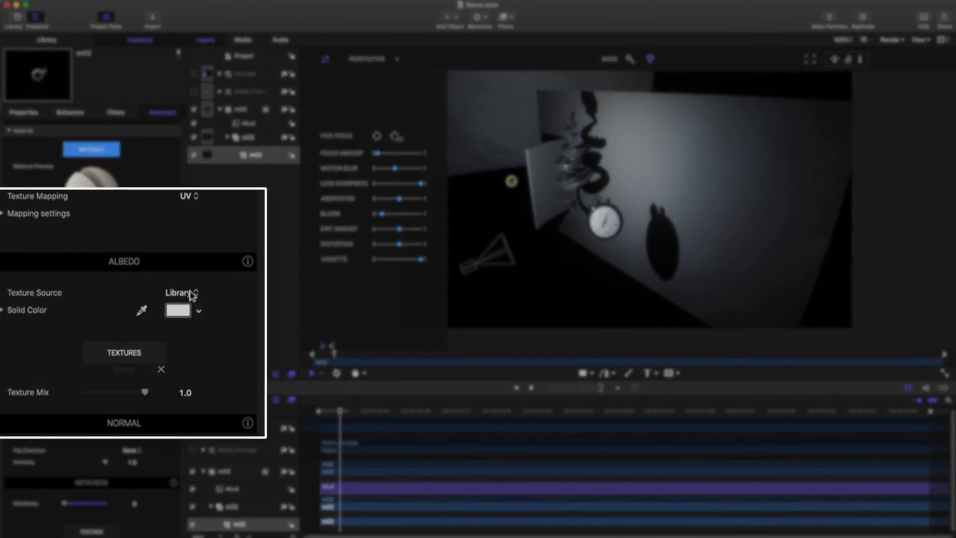
left_click(181, 293)
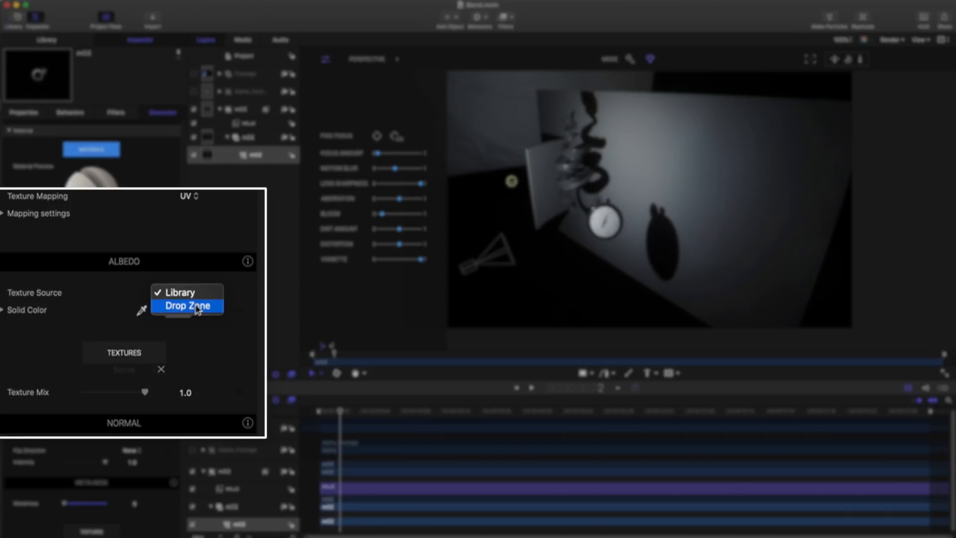
left_click(187, 306)
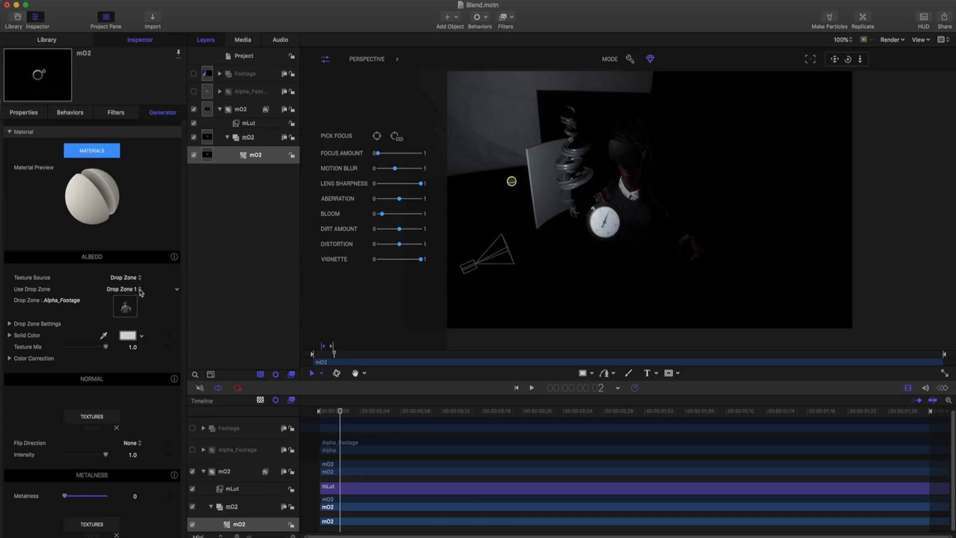
scroll("down", 3)
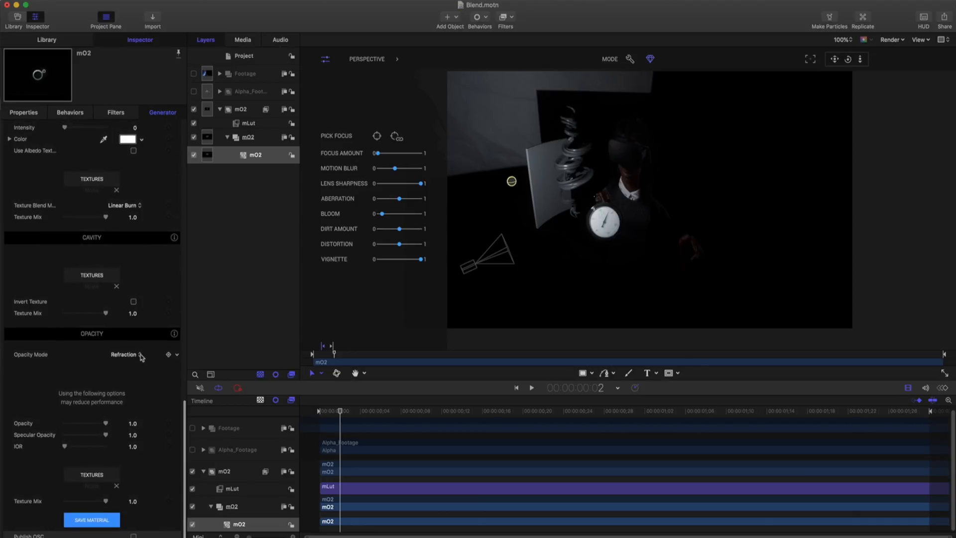
Step: Set the mO2 Opacity Mode to Blend and enable Use Albedo Alpha
left_click(124, 354)
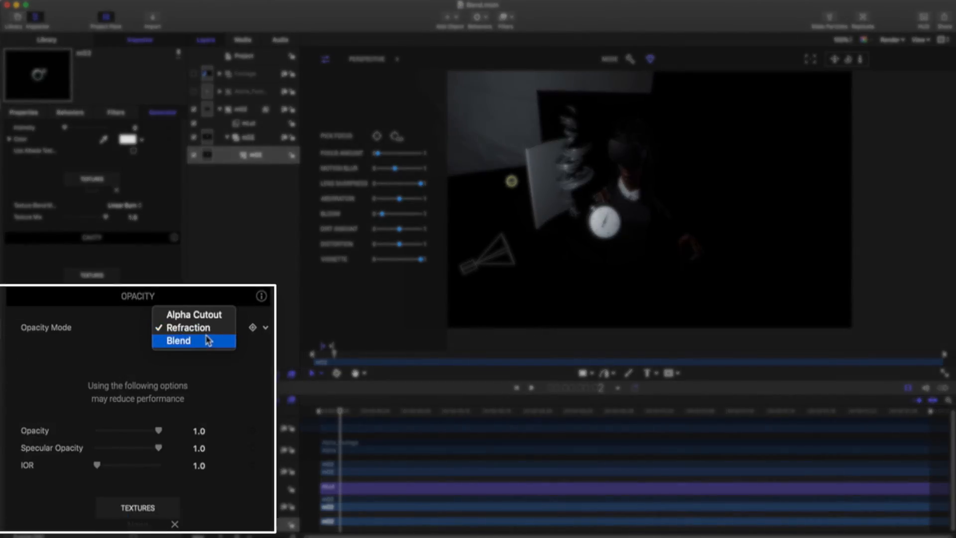
left_click(178, 341)
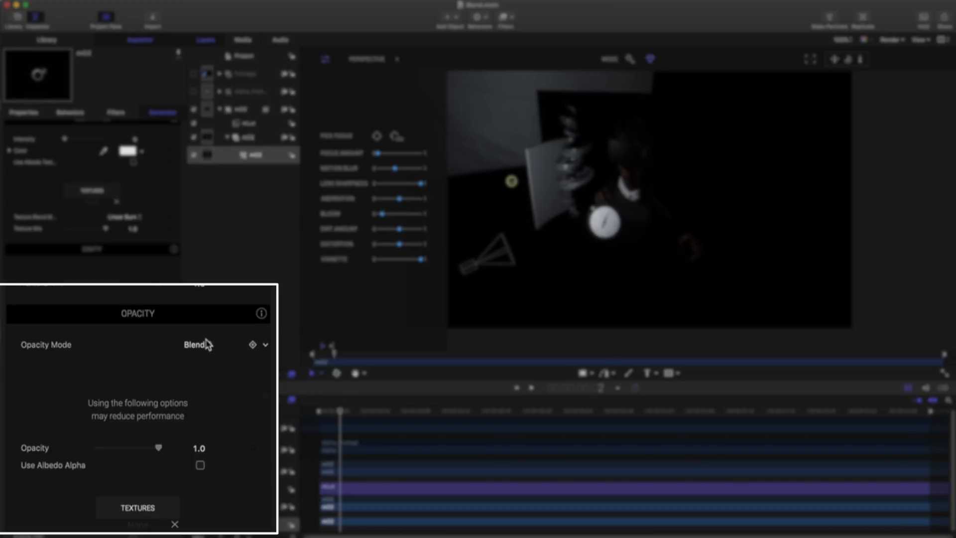
left_click(199, 465)
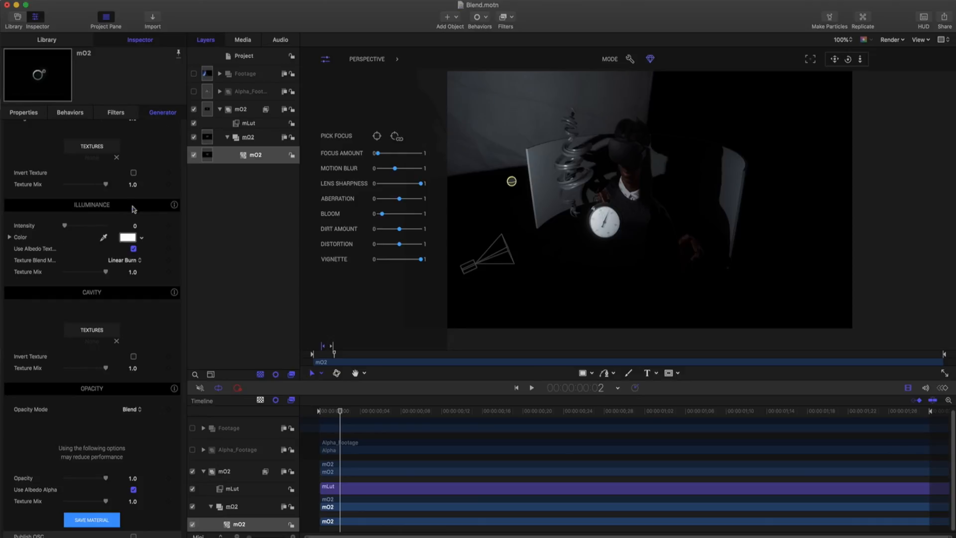
left_click(130, 225)
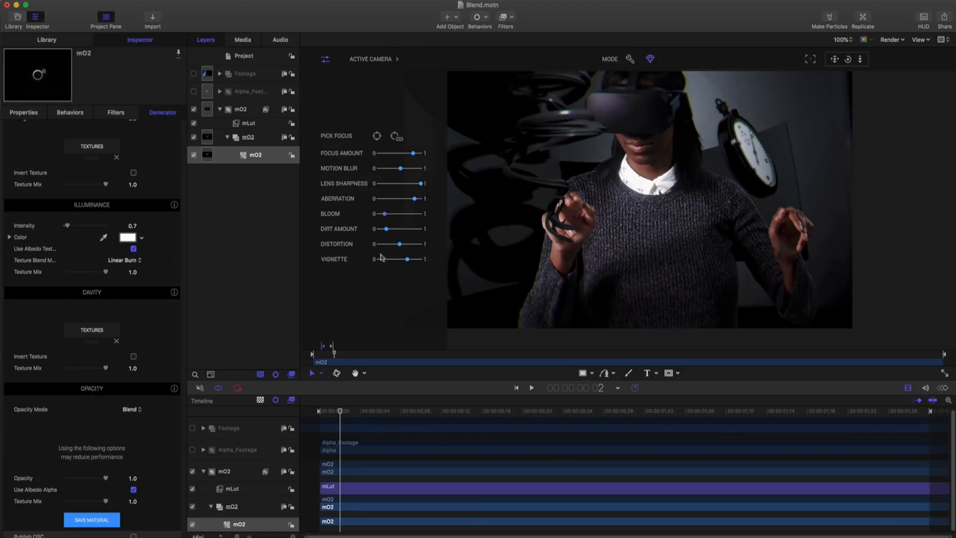
Step: Play the composite through the Active Camera view, then stop playback
left_click(531, 387)
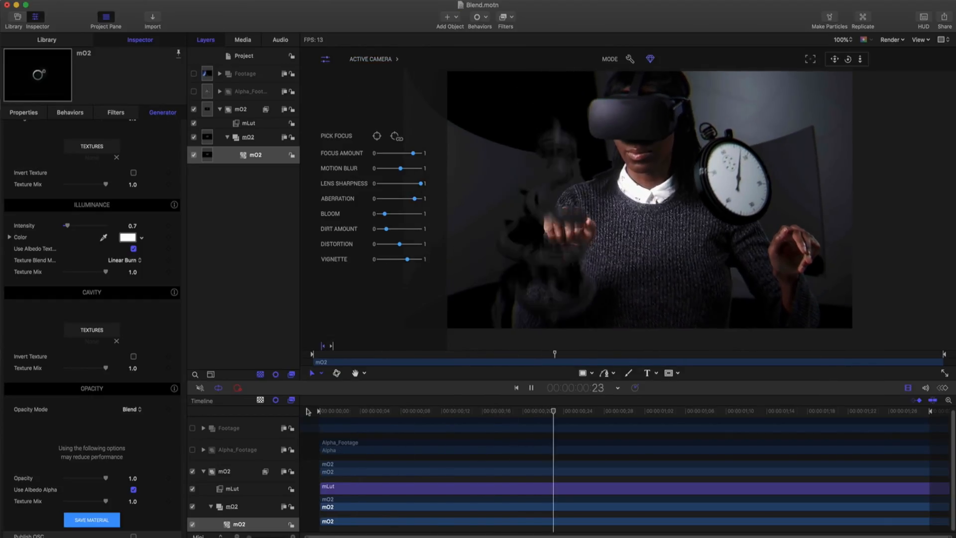
left_click(797, 411)
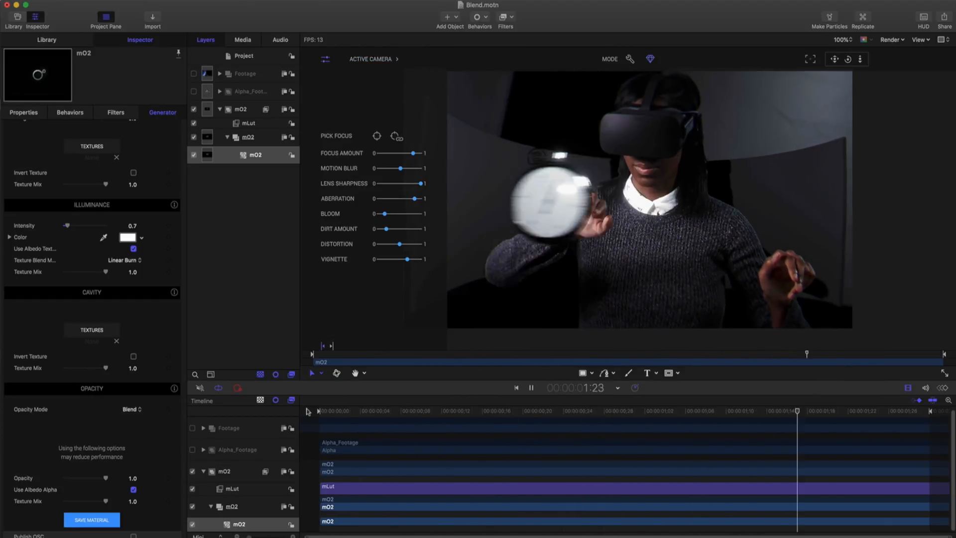
left_click(516, 387)
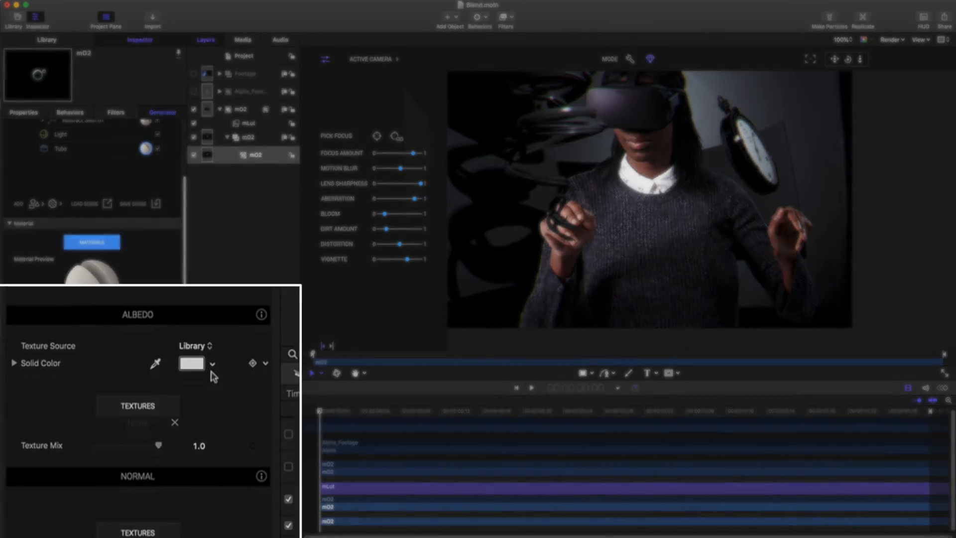
Step: Set the mO2 albedo Texture Source to Drop Zone
left_click(213, 363)
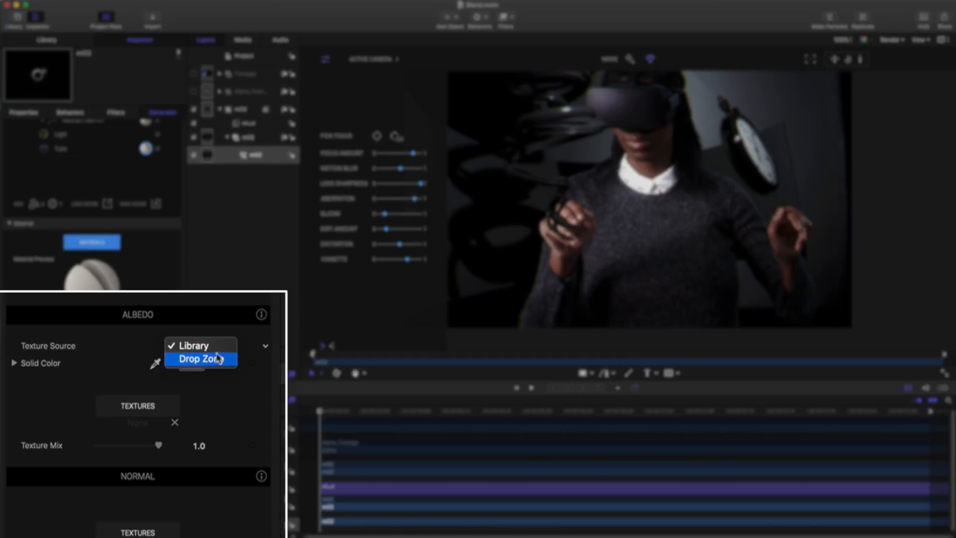
left_click(201, 359)
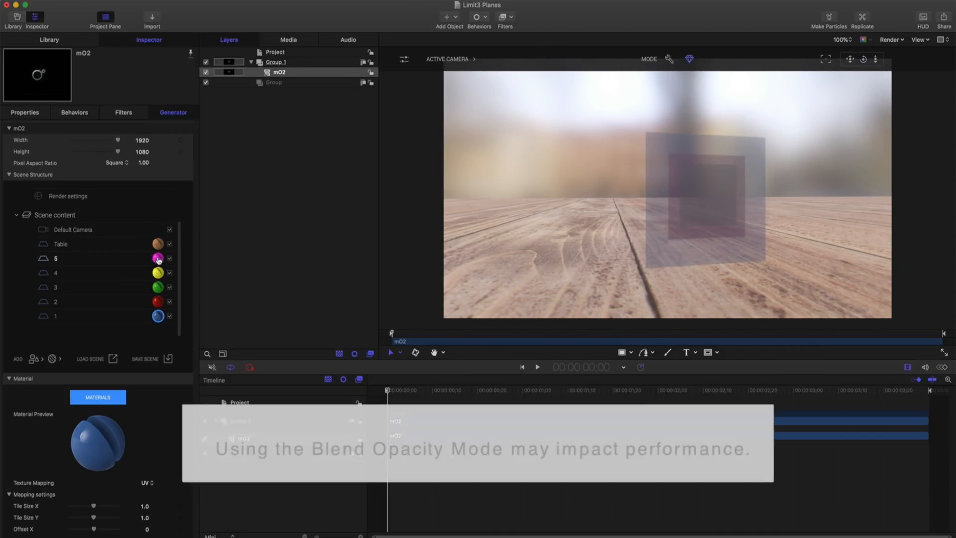
Step: Select planes 3 and 5 in Scene content to inspect their Blend-mode materials
left_click(56, 287)
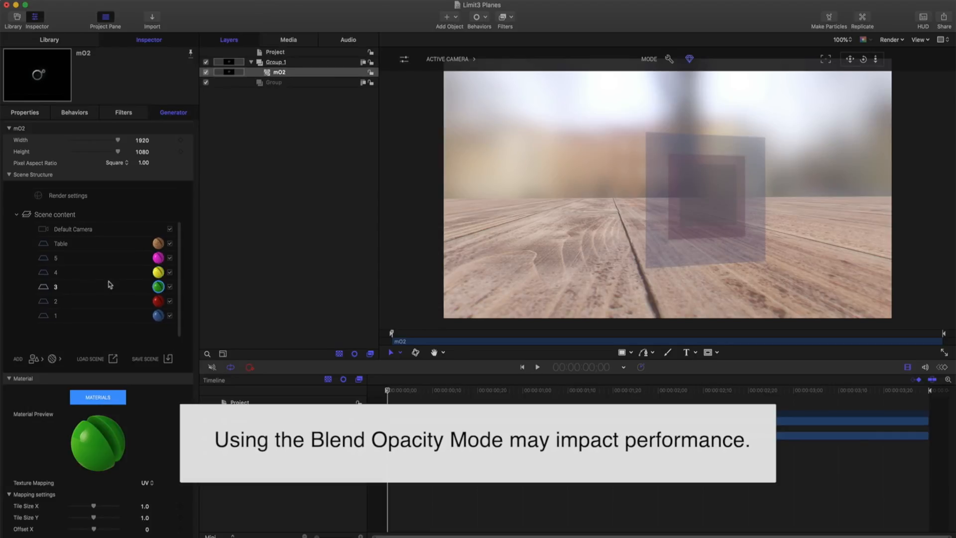
left_click(54, 257)
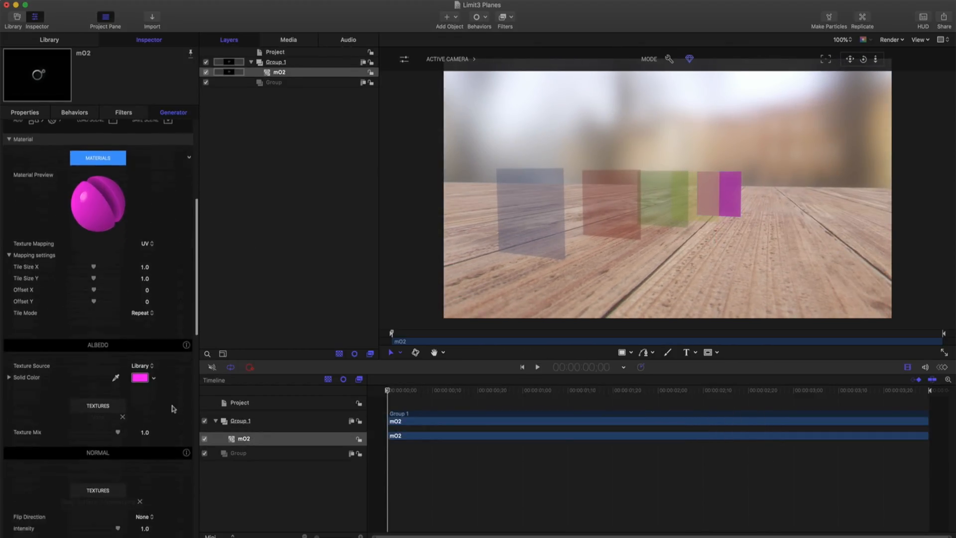
Step: Raise the magenta plane's Illuminance Intensity to about 5.82
scroll("down", 3)
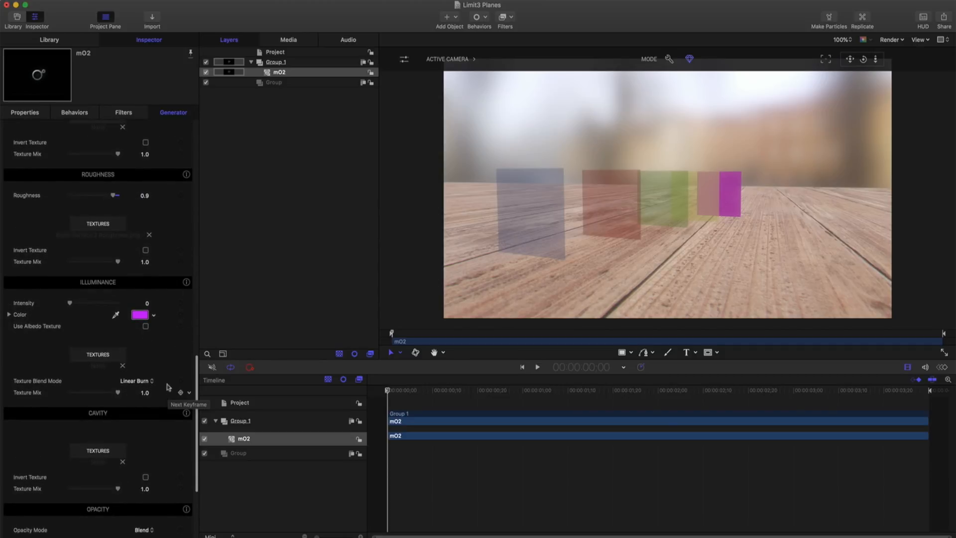
left_click_drag(70, 303, 79, 303)
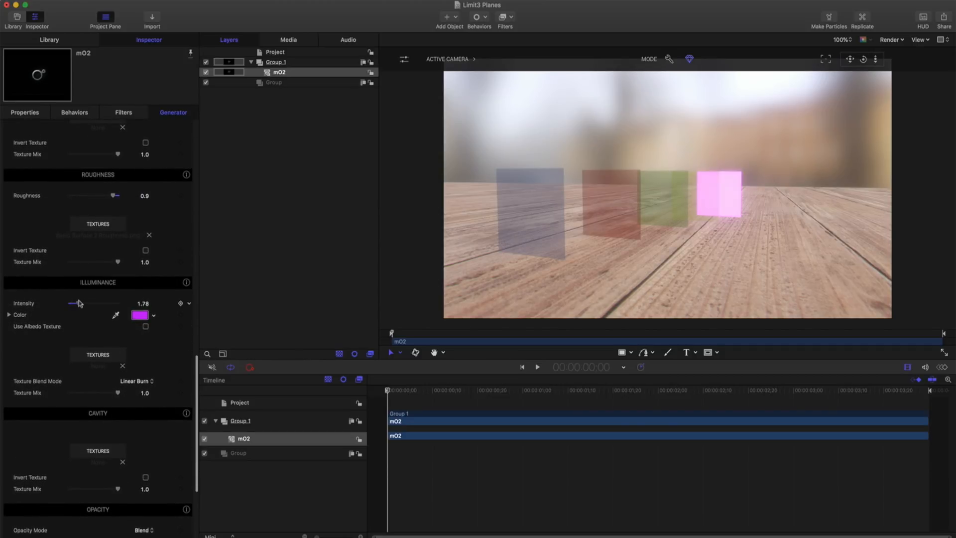
left_click_drag(78, 304, 99, 303)
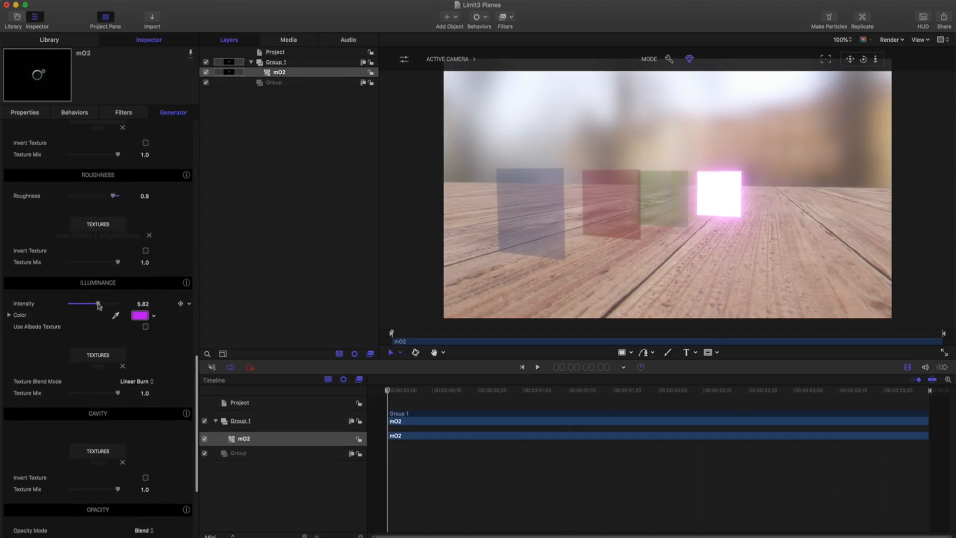